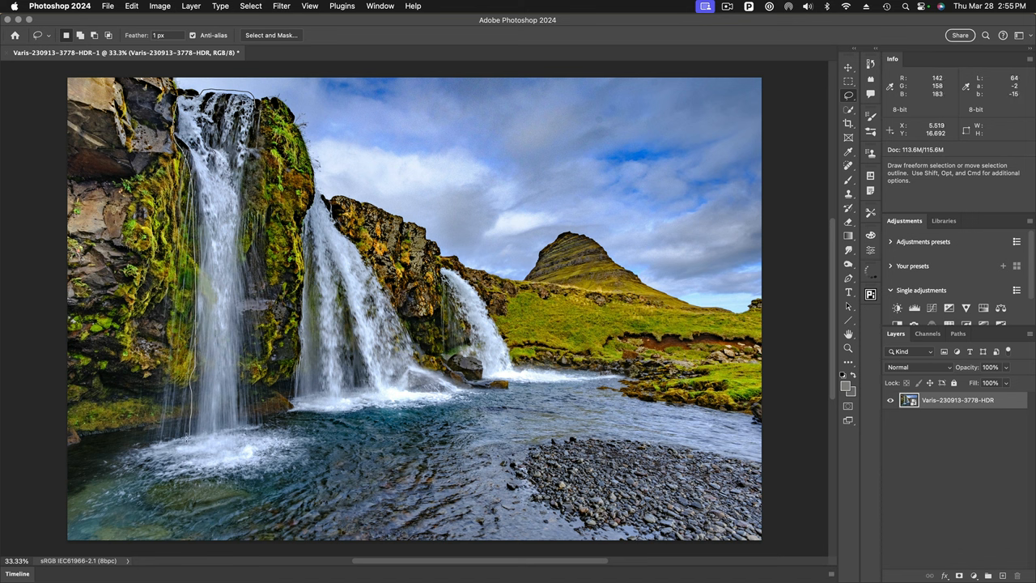
Lasso the tall left waterfall, then add its splash pool to the selection
{"action": "left_click_drag", "start_coordinate": [187, 437], "coordinate": [134, 494]}
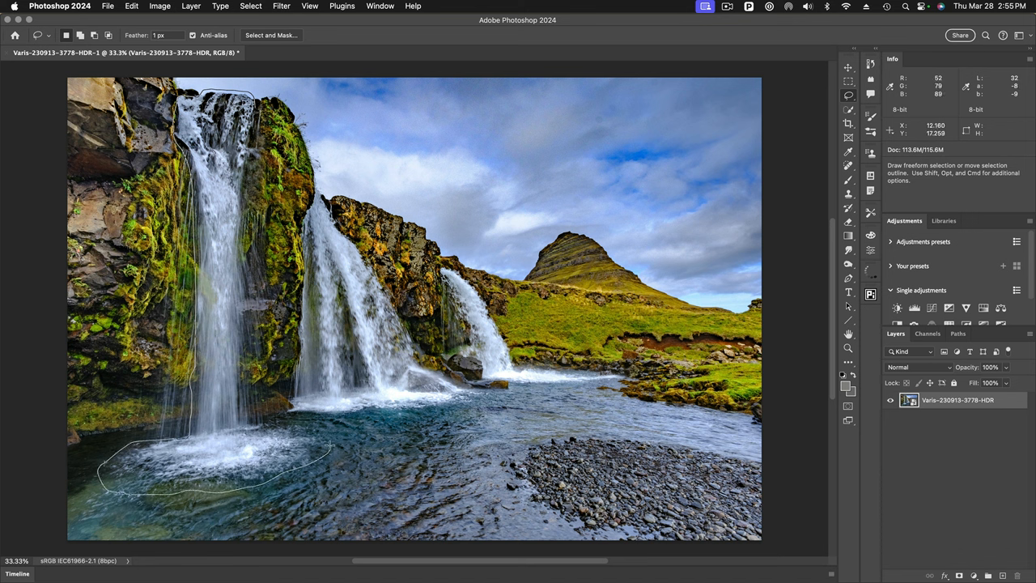
{"action": "left_click_drag", "start_coordinate": [247, 417], "coordinate": [332, 448]}
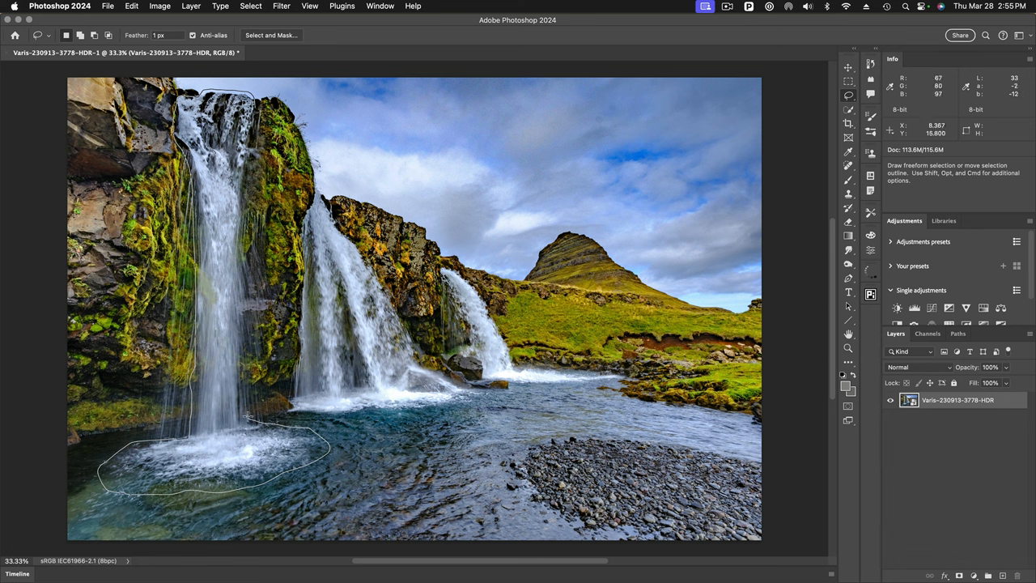
{"action": "mouse_move", "coordinate": [239, 283]}
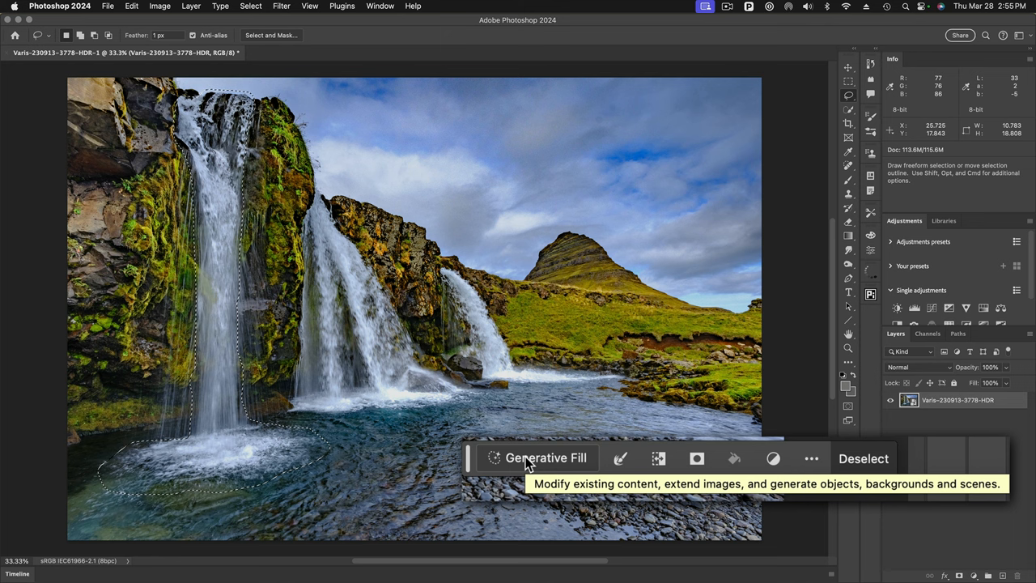
Generative Fill the left waterfall selection with the prompt 'motion blur waterfall'
{"action": "left_click", "coordinate": [545, 459]}
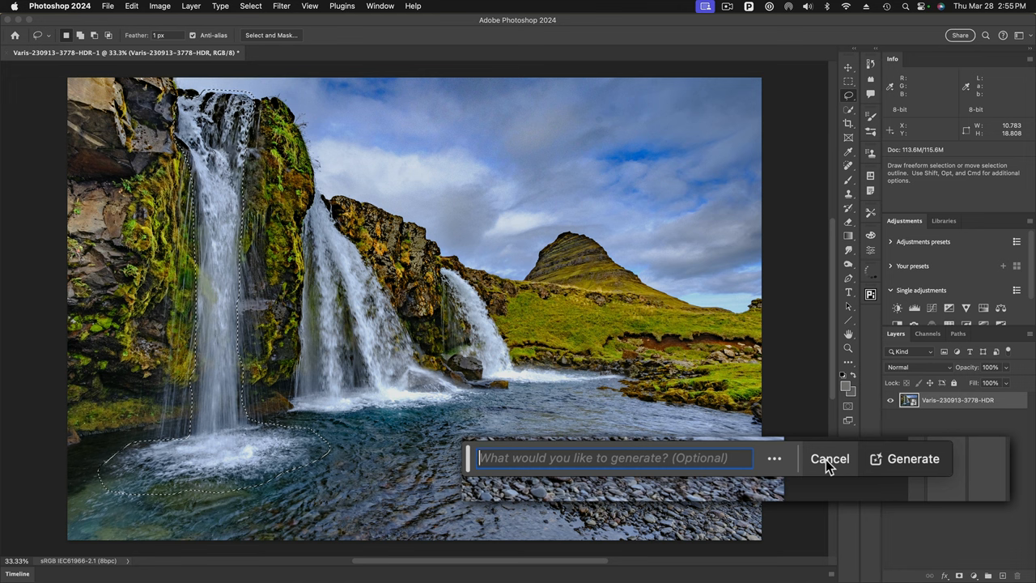
{"action": "type", "text": "motion"}
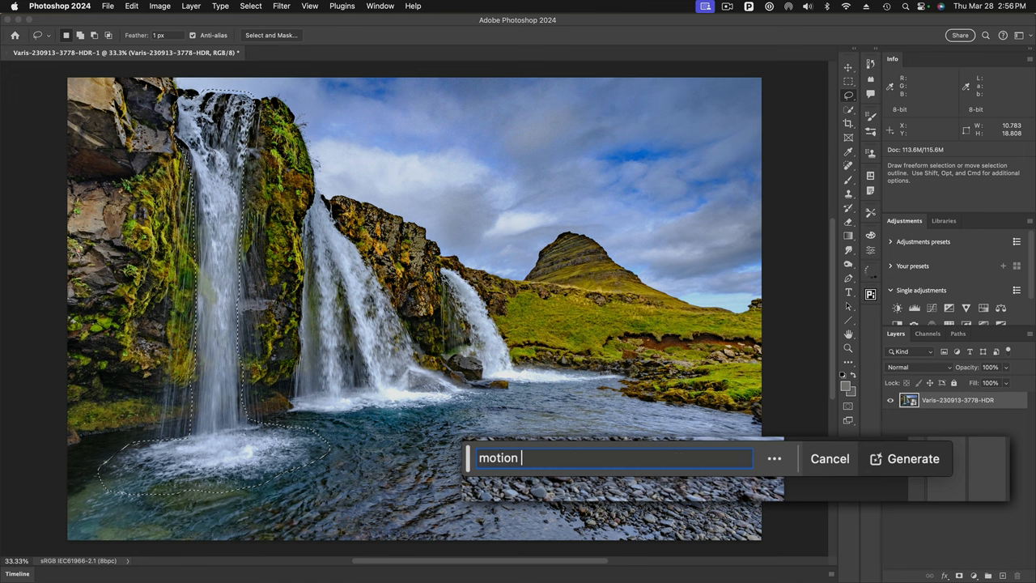
{"action": "type", "text": "blur"}
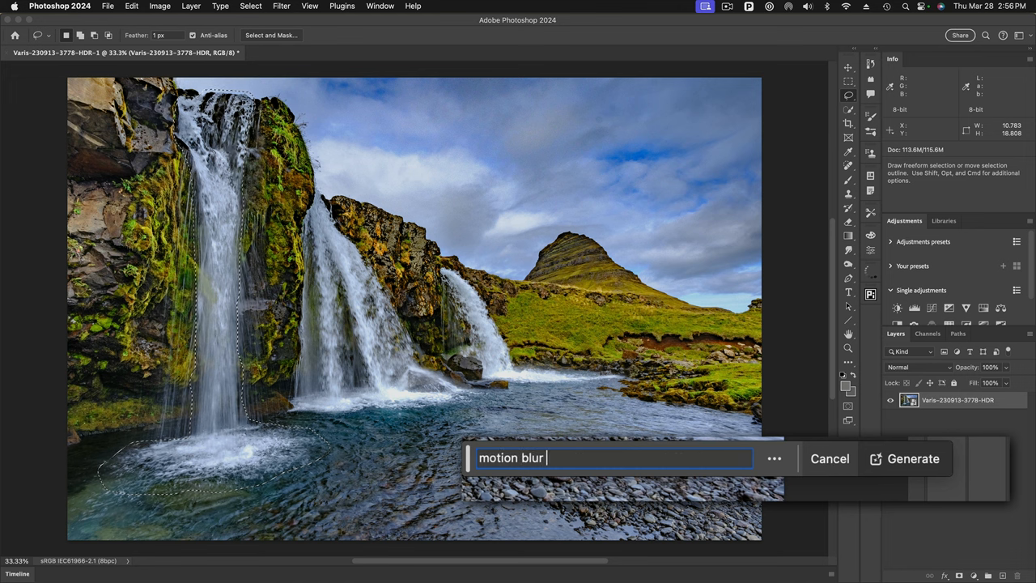
{"action": "type", "text": "waterfall"}
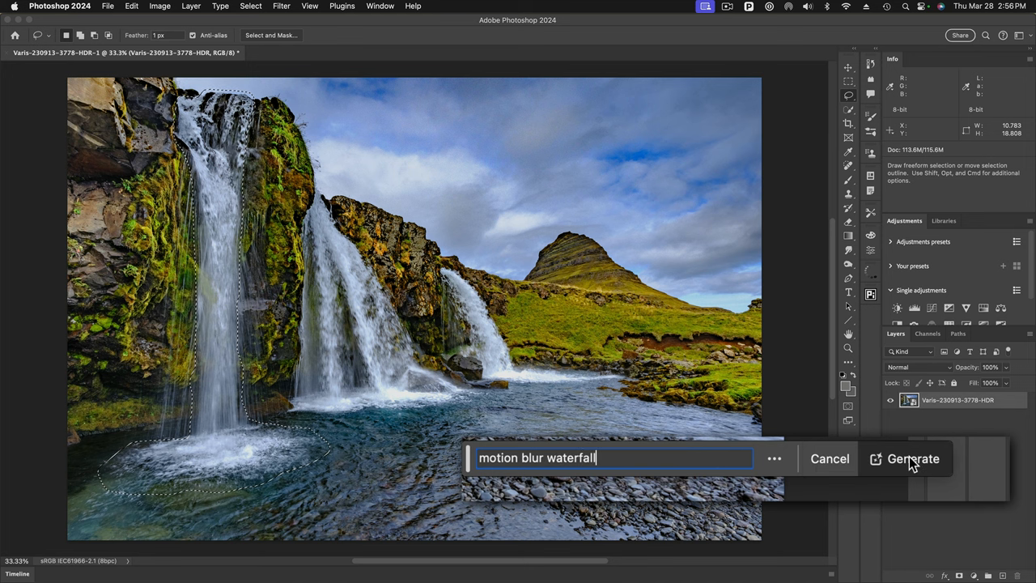
{"action": "left_click", "coordinate": [913, 458]}
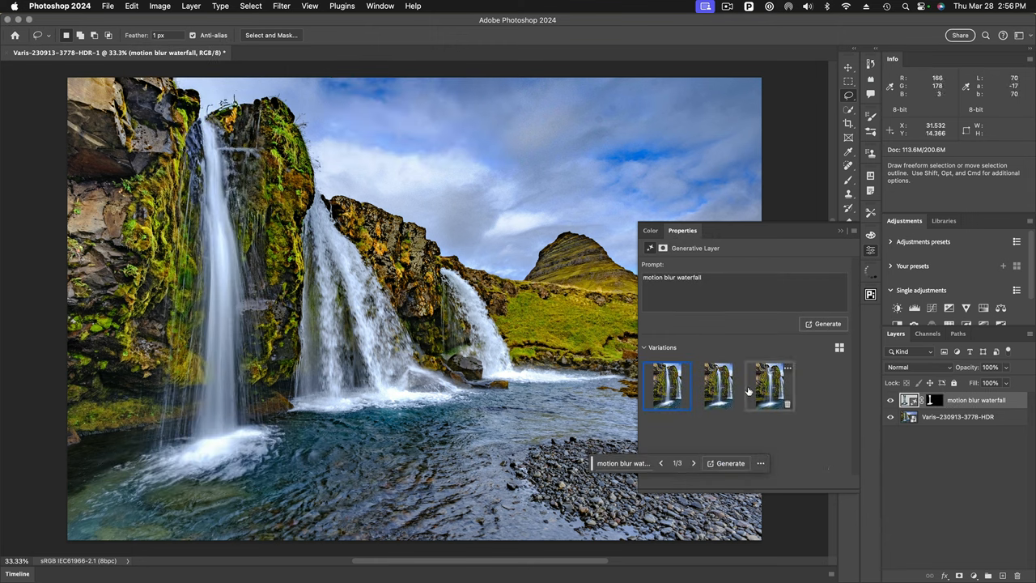
Compare the three generated variations, keep the third, and close the Properties panel
{"action": "left_click", "coordinate": [718, 387]}
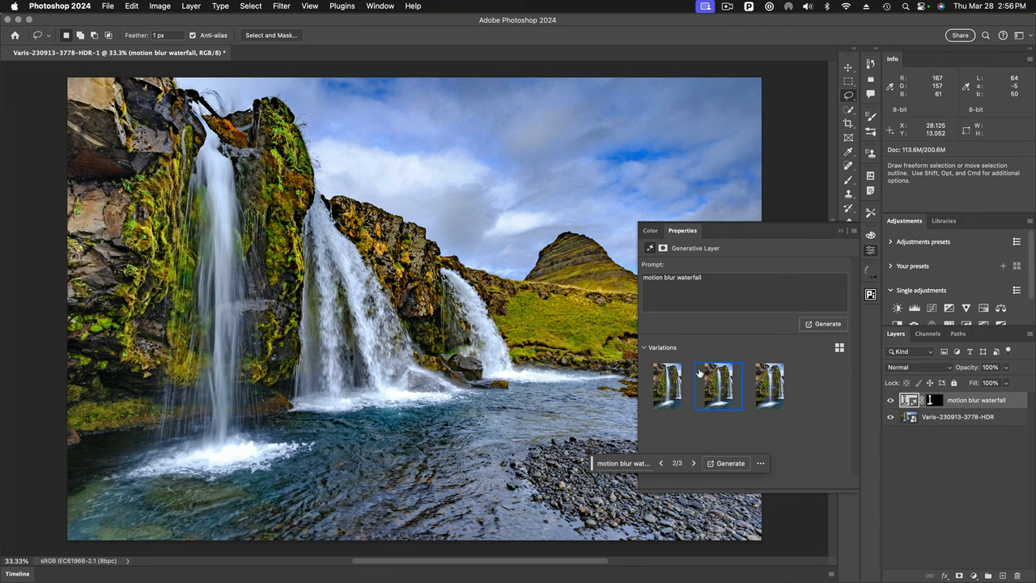
{"action": "left_click", "coordinate": [769, 386]}
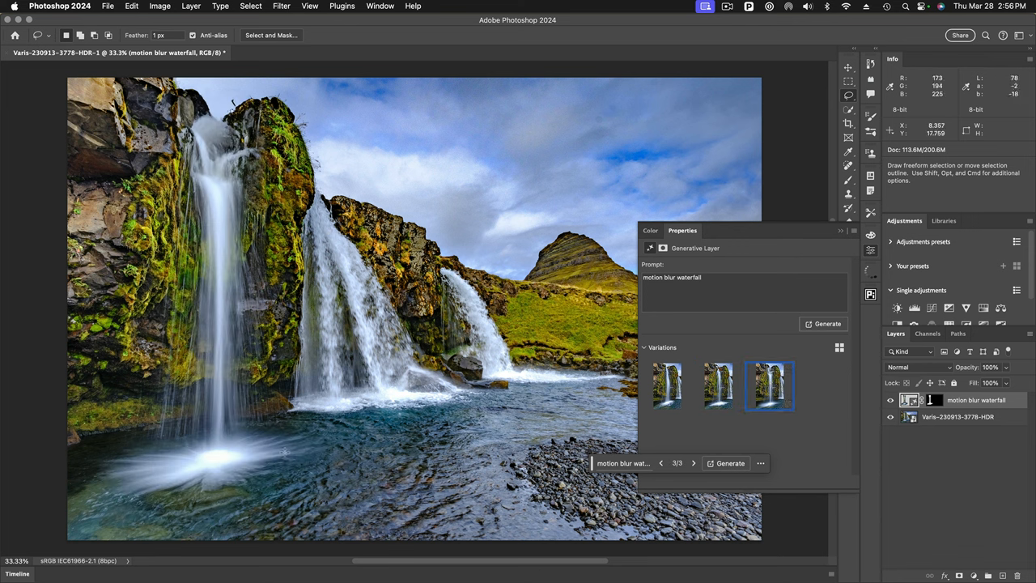
{"action": "left_click", "coordinate": [667, 387]}
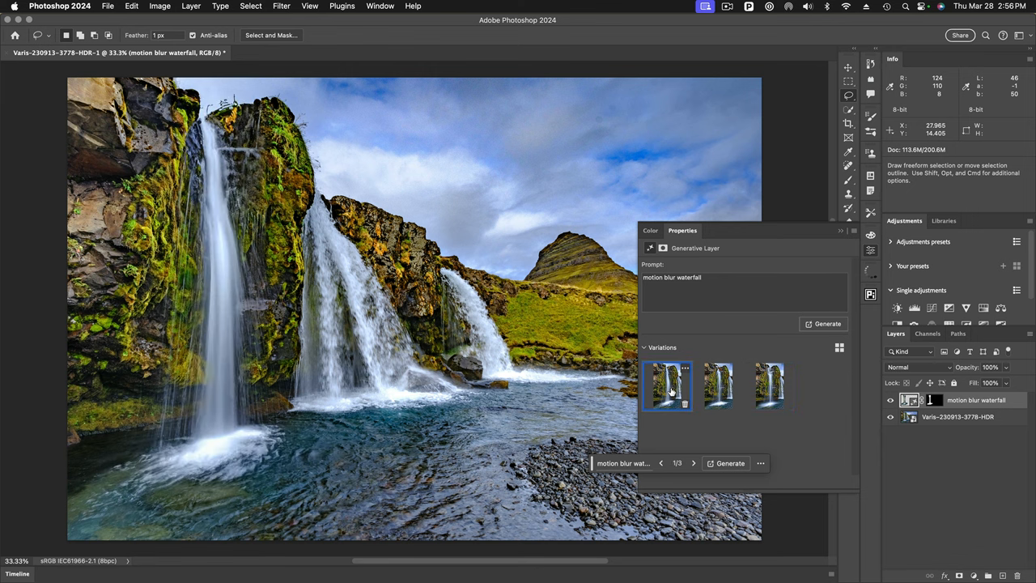
{"action": "left_click", "coordinate": [770, 385]}
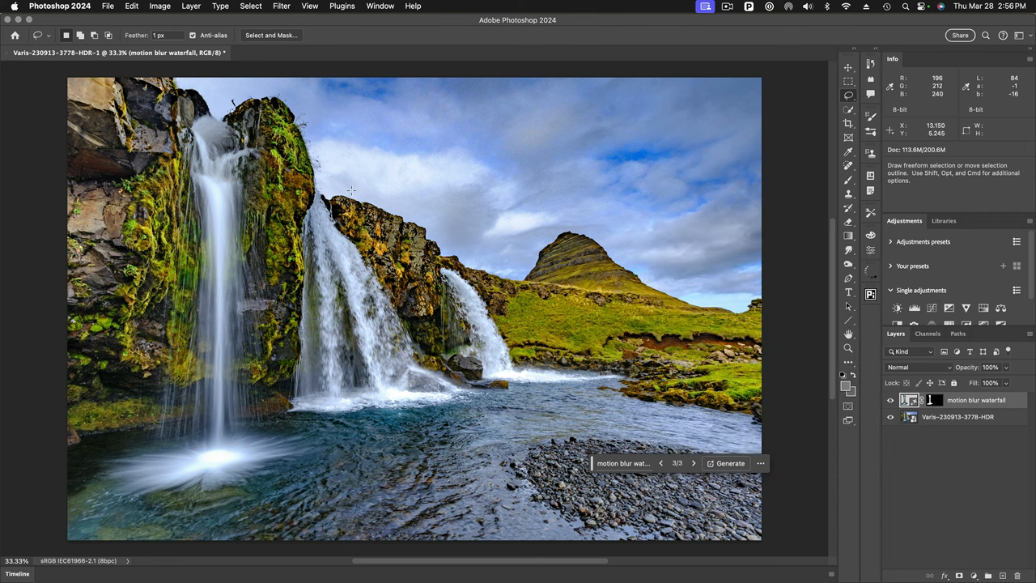
{"action": "left_click", "coordinate": [958, 416]}
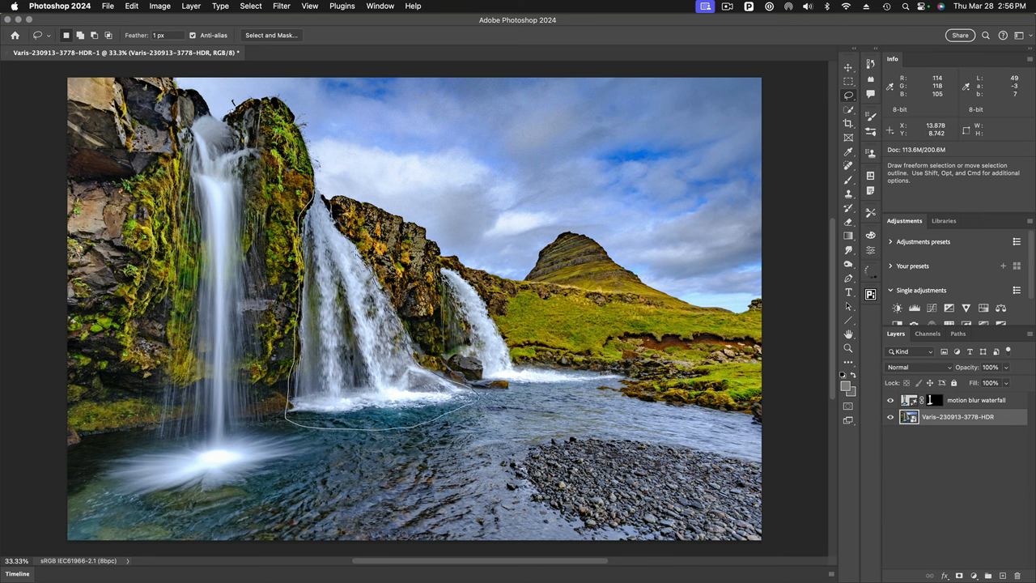
Generative Fill the middle waterfall selection with the prompt 'motion blur waterfall'
{"action": "left_click", "coordinate": [322, 191]}
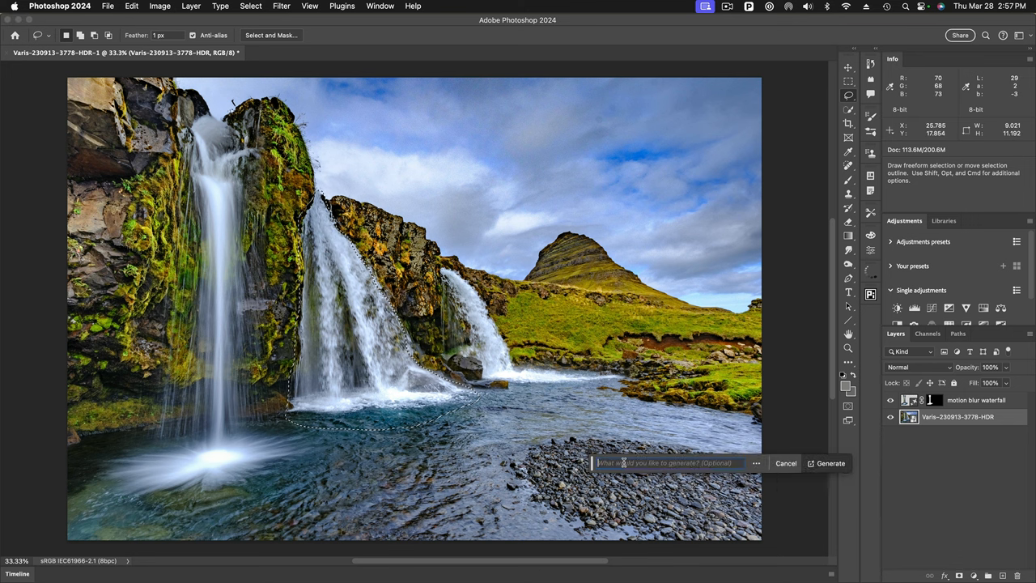
{"action": "type", "text": "motion blur waterfall"}
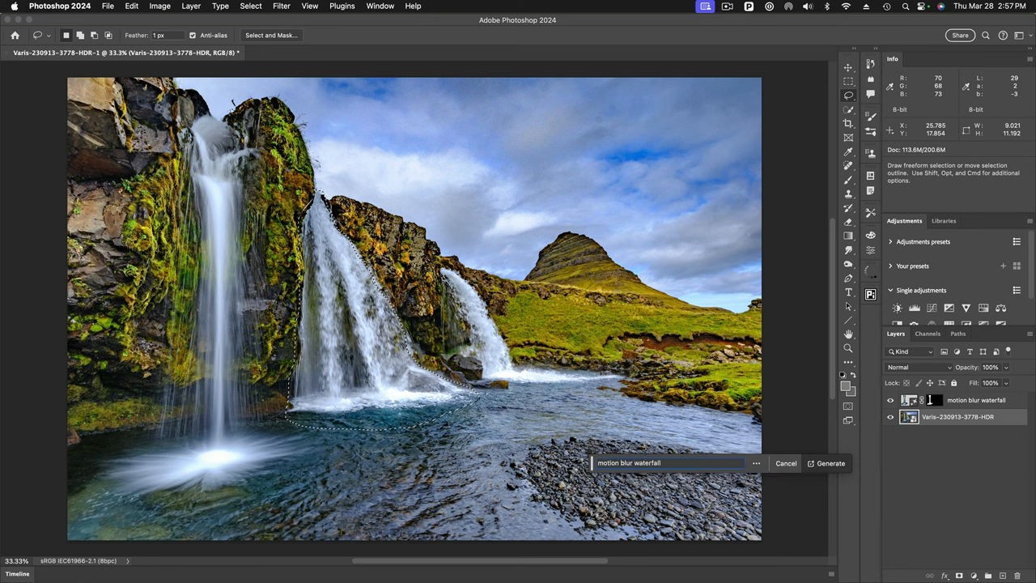
{"action": "left_click", "coordinate": [830, 464]}
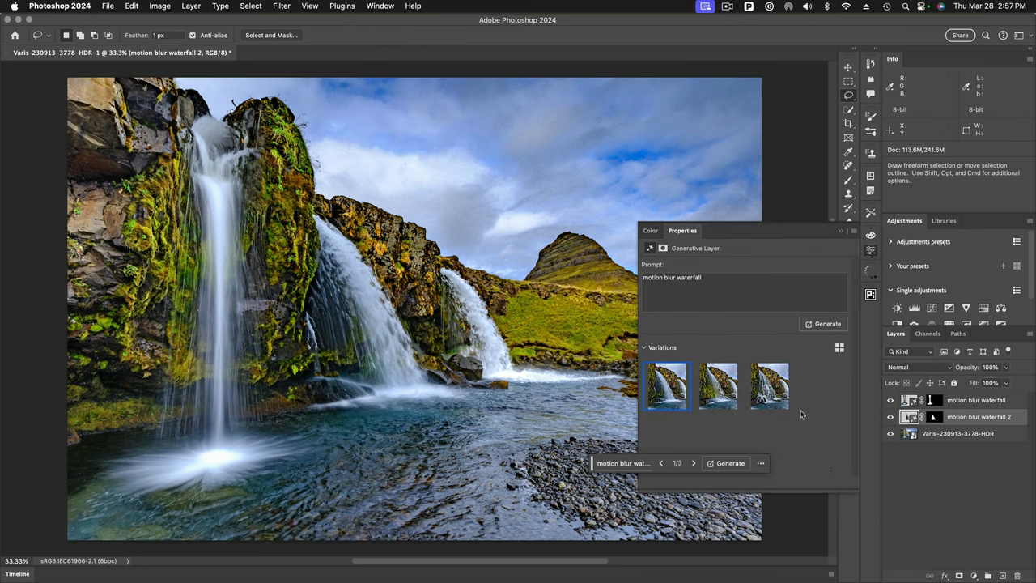
Preview the three middle-waterfall variations, generate three more, and apply a new one
{"action": "left_click", "coordinate": [719, 386]}
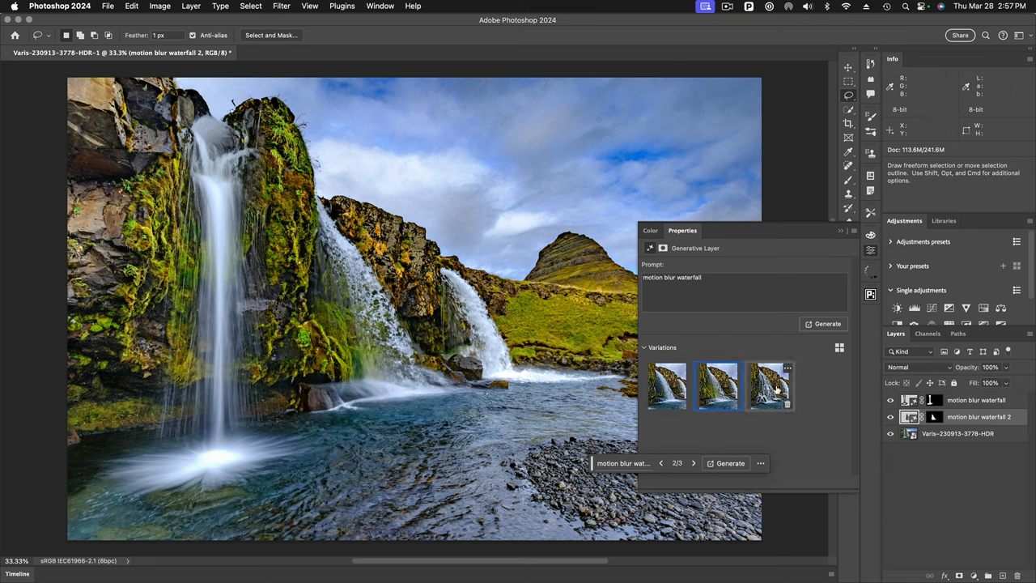
{"action": "left_click", "coordinate": [769, 386]}
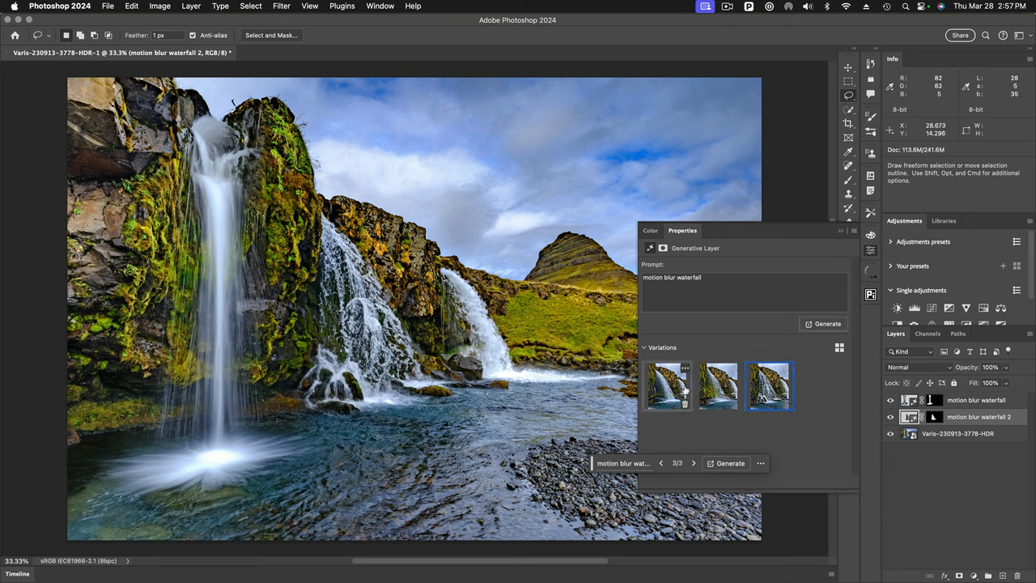
{"action": "left_click", "coordinate": [667, 385]}
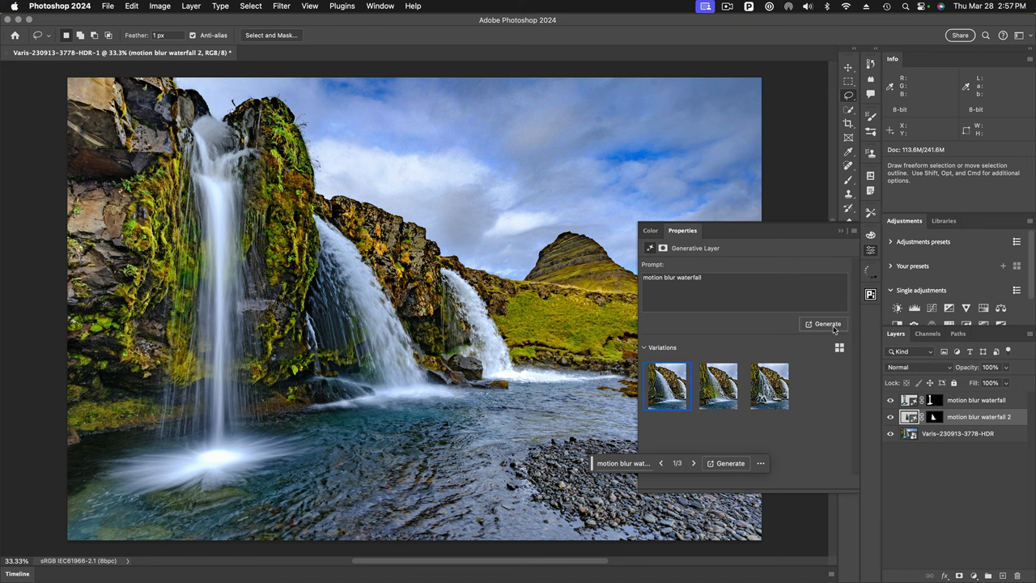
{"action": "mouse_move", "coordinate": [222, 225]}
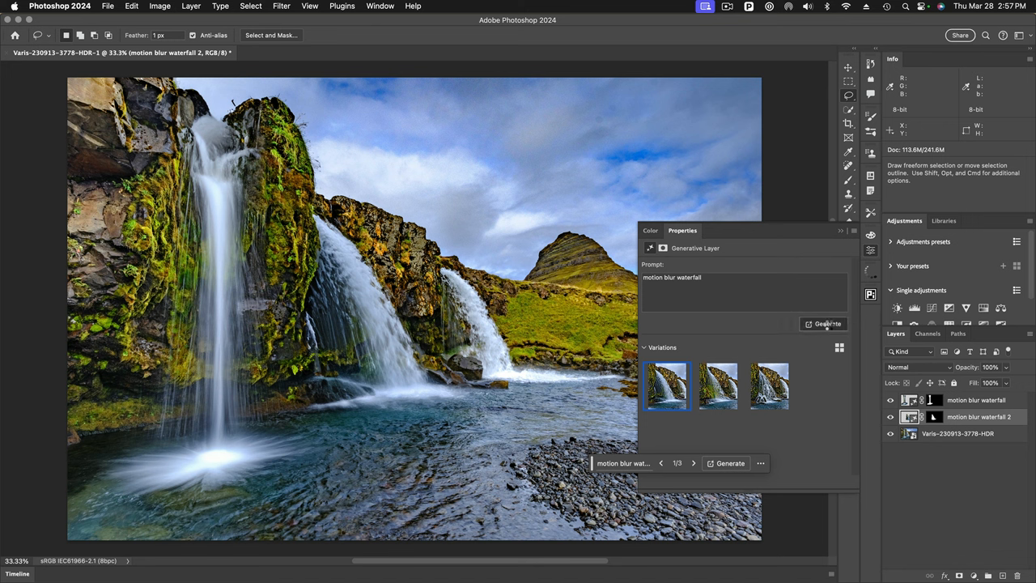
{"action": "left_click", "coordinate": [827, 324]}
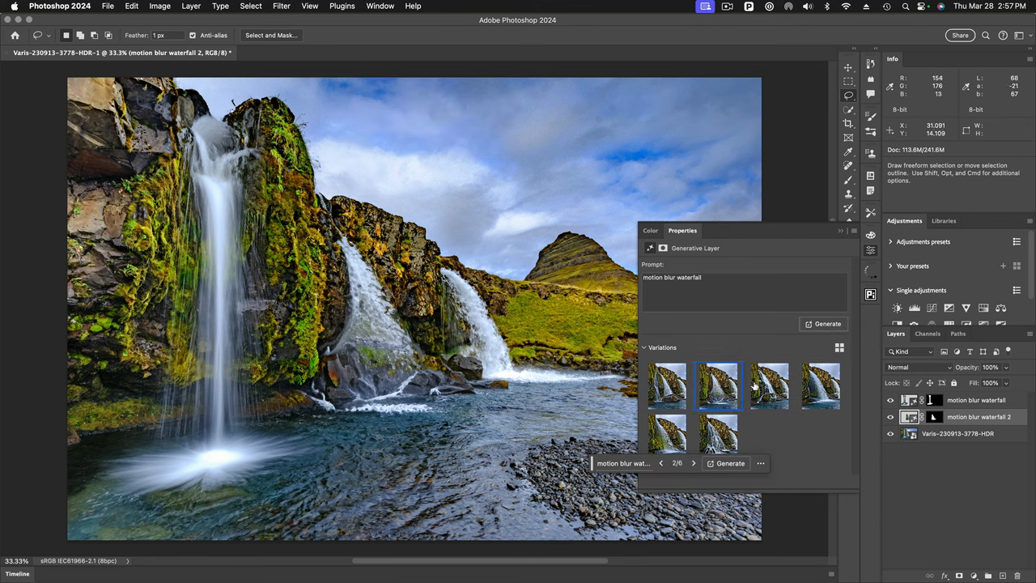
{"action": "left_click", "coordinate": [770, 386]}
{"action": "type", "text": "smooth "}
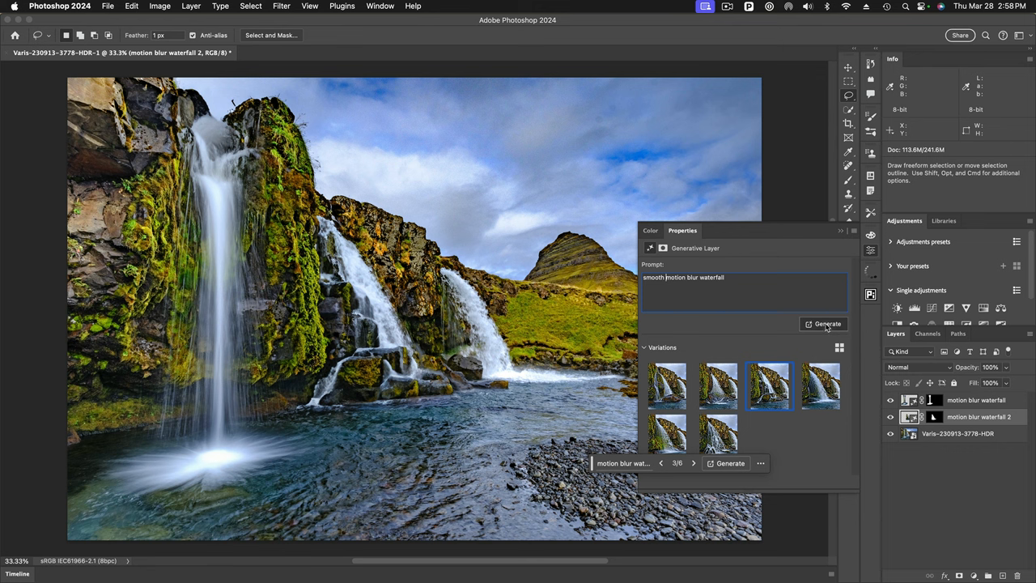
Regenerate with the smooth motion blur prompt and settle on variation 4 of 9
{"action": "left_click", "coordinate": [823, 324]}
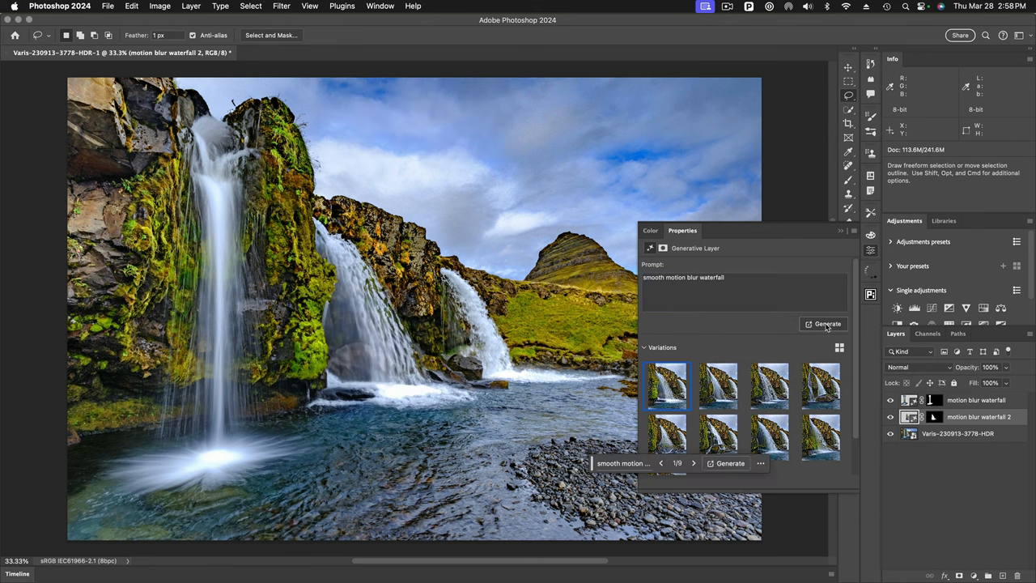
{"action": "left_click", "coordinate": [719, 385]}
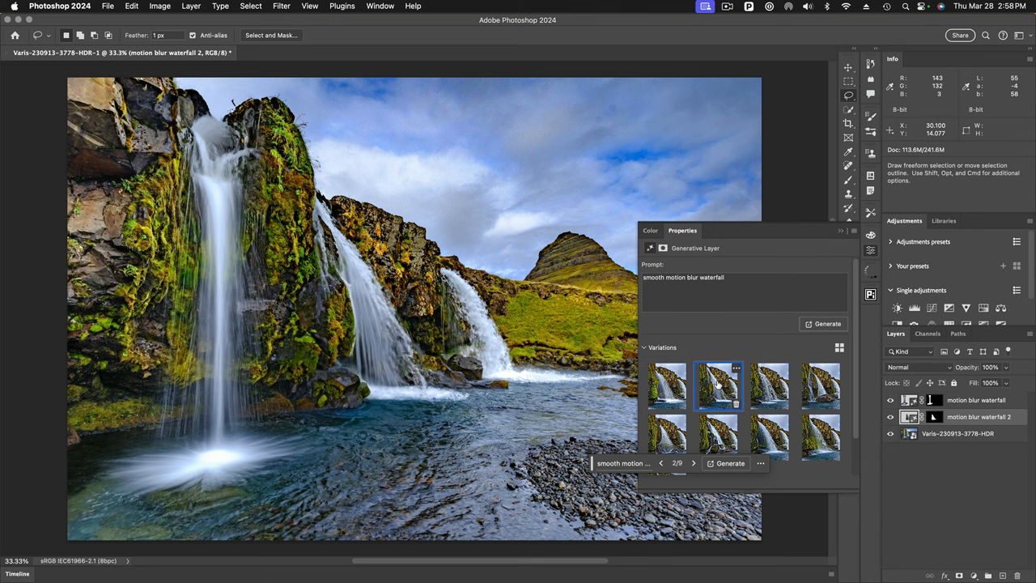
{"action": "left_click", "coordinate": [769, 386]}
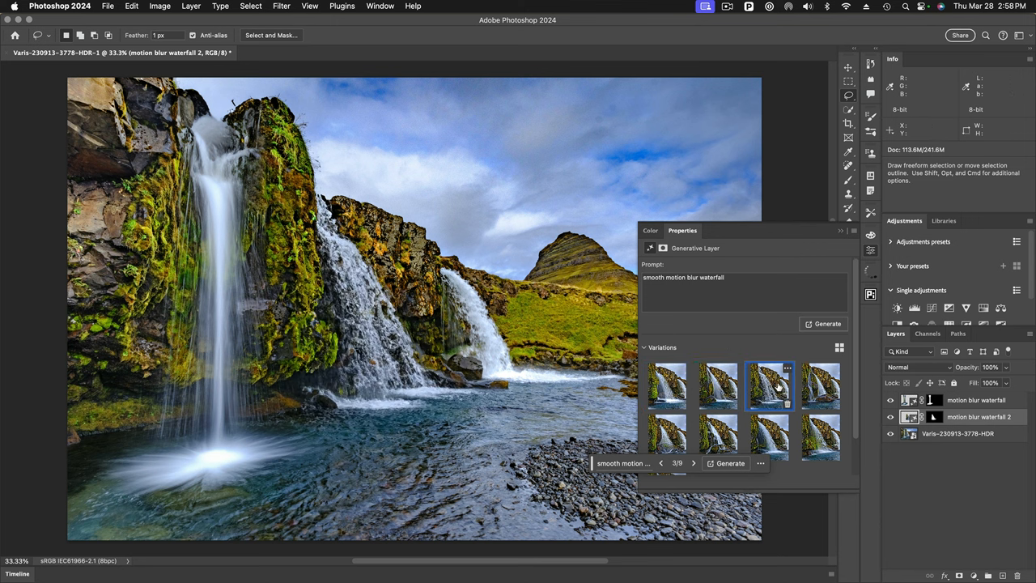
{"action": "left_click", "coordinate": [821, 385]}
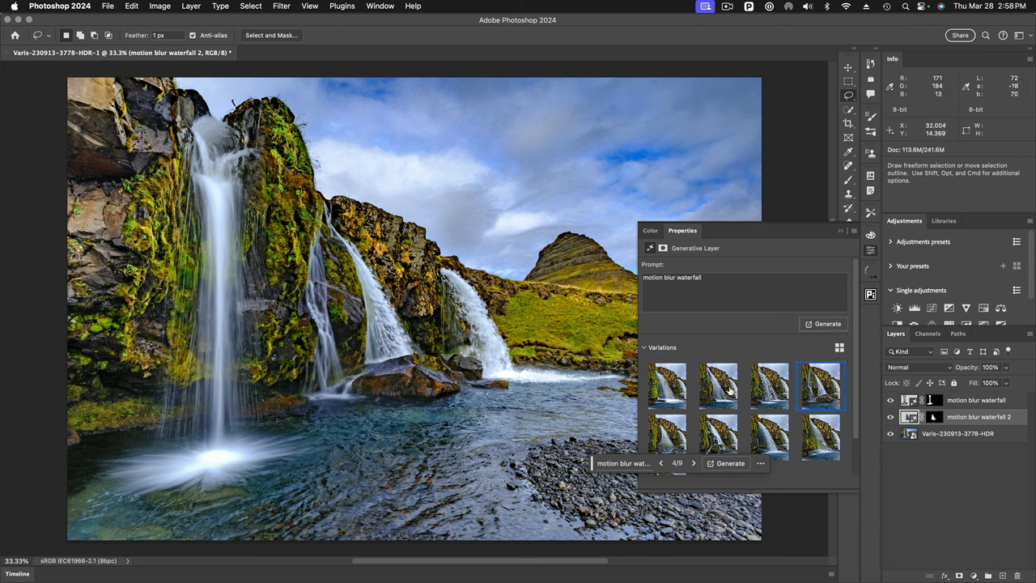
{"action": "left_click", "coordinate": [718, 386]}
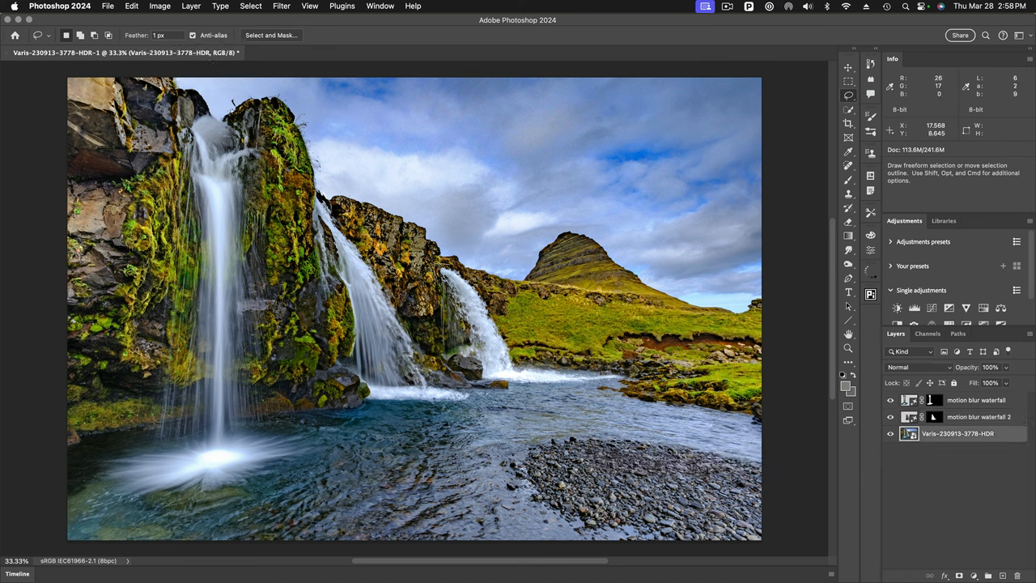
{"action": "mouse_move", "coordinate": [466, 344]}
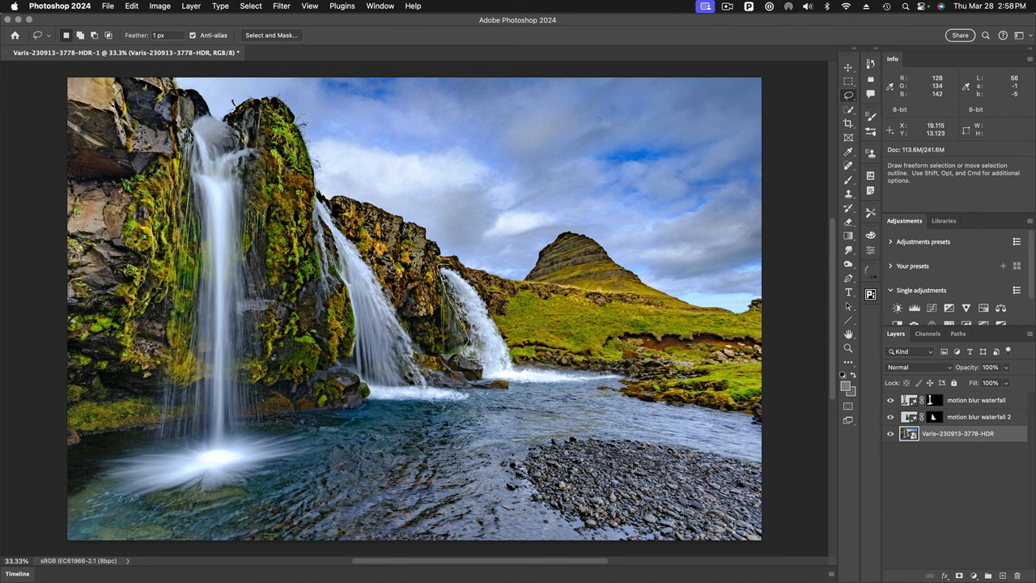
{"action": "mouse_move", "coordinate": [498, 377]}
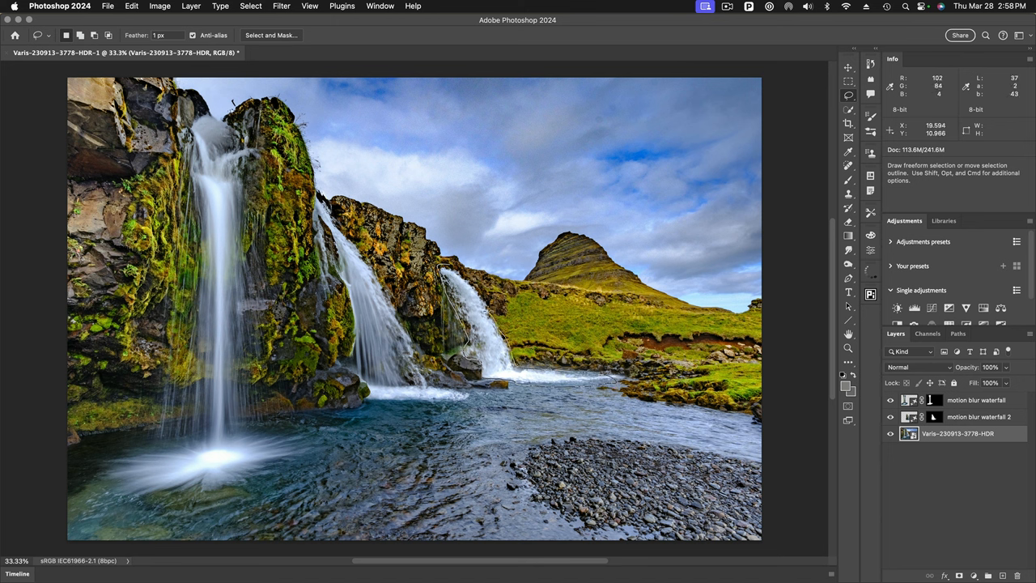
Lasso around the rightmost waterfall on the original photo layer
{"action": "left_click_drag", "start_coordinate": [437, 263], "coordinate": [616, 385]}
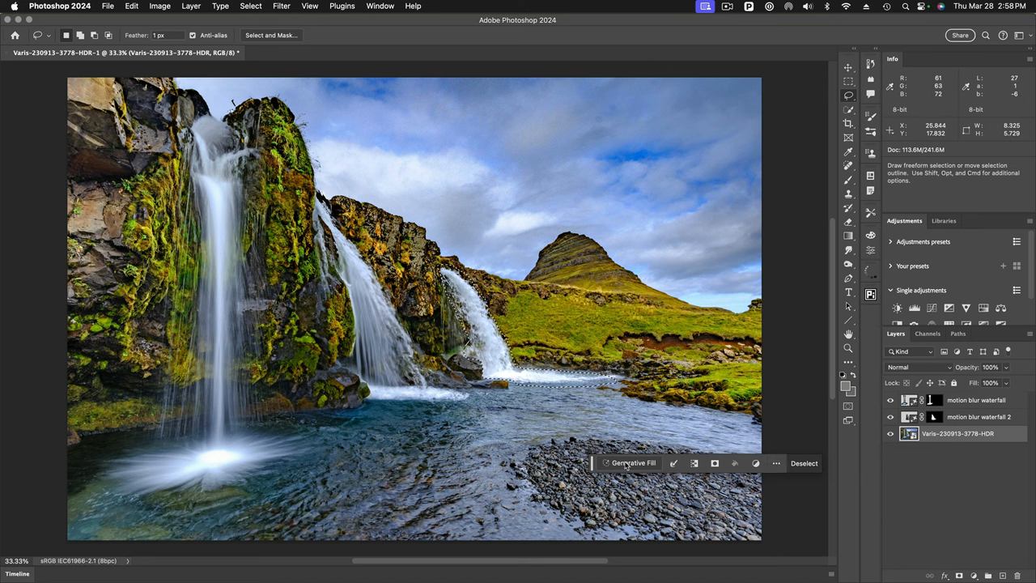
Generative Fill the rightmost waterfall with the prompt 'smooth motion blur waterfall'
{"action": "left_click", "coordinate": [633, 462]}
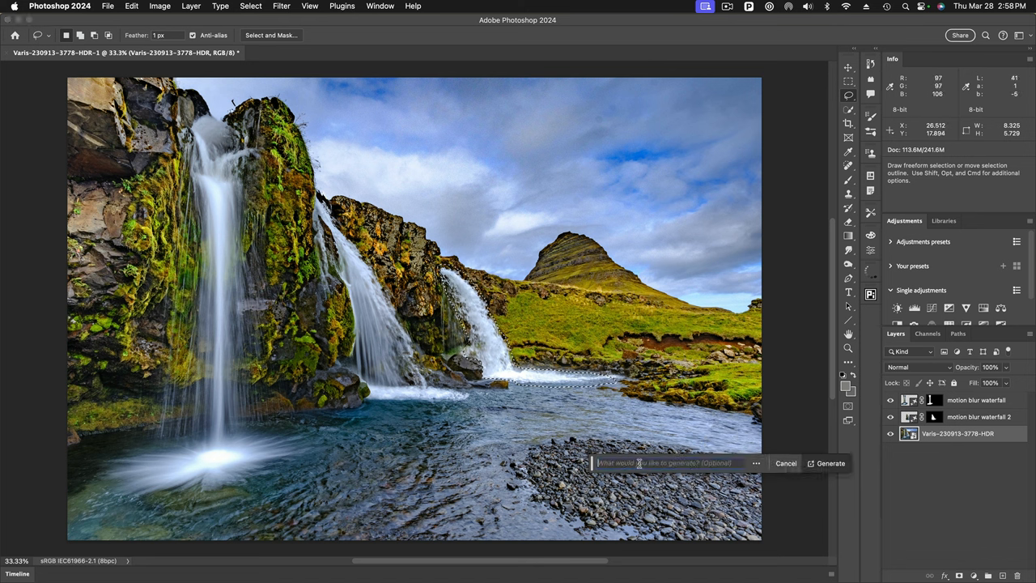
{"action": "type", "text": "smooth motion blur"}
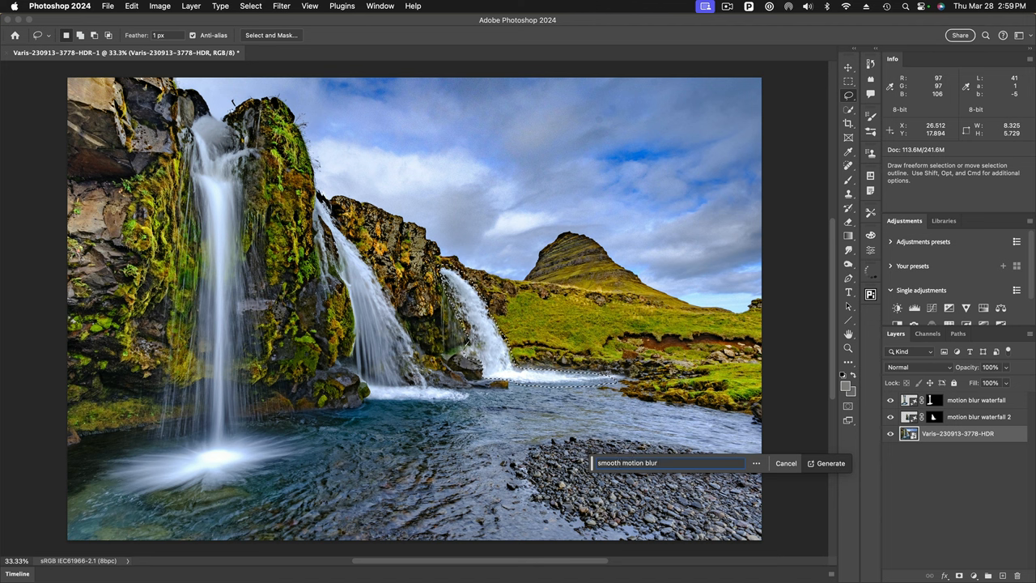
{"action": "type", "text": "waterfall"}
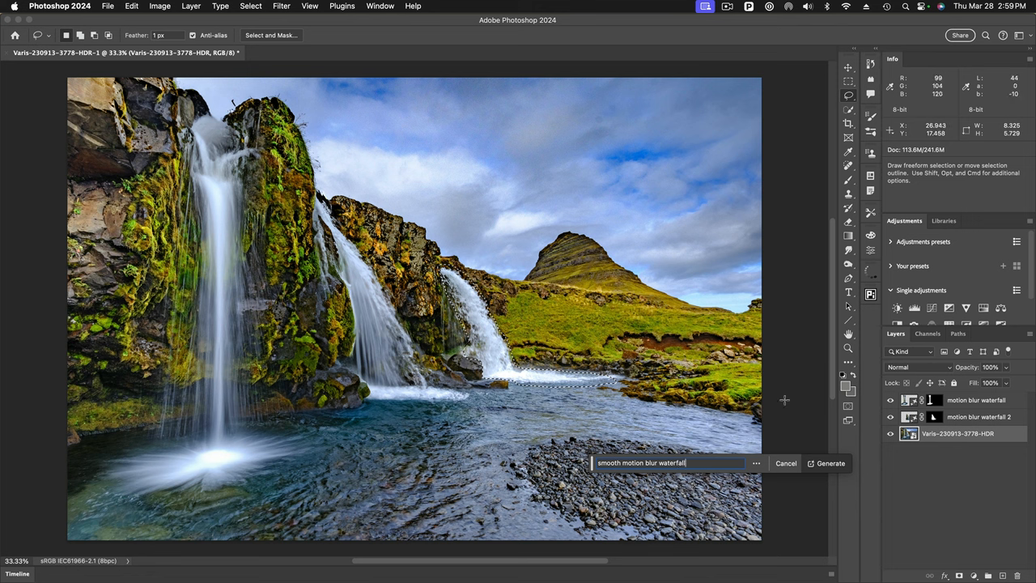
{"action": "left_click", "coordinate": [831, 463]}
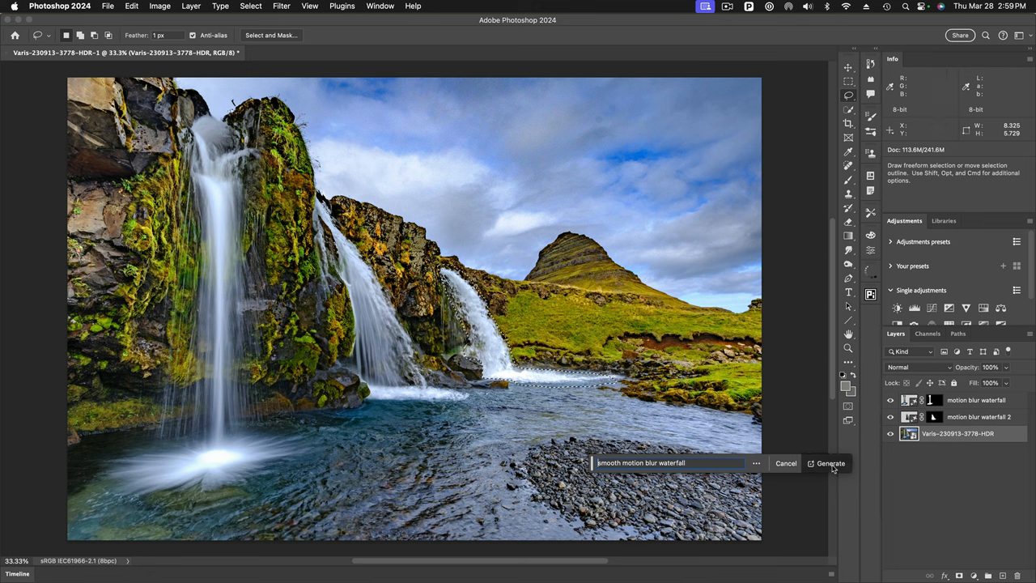
{"action": "left_click", "coordinate": [831, 464]}
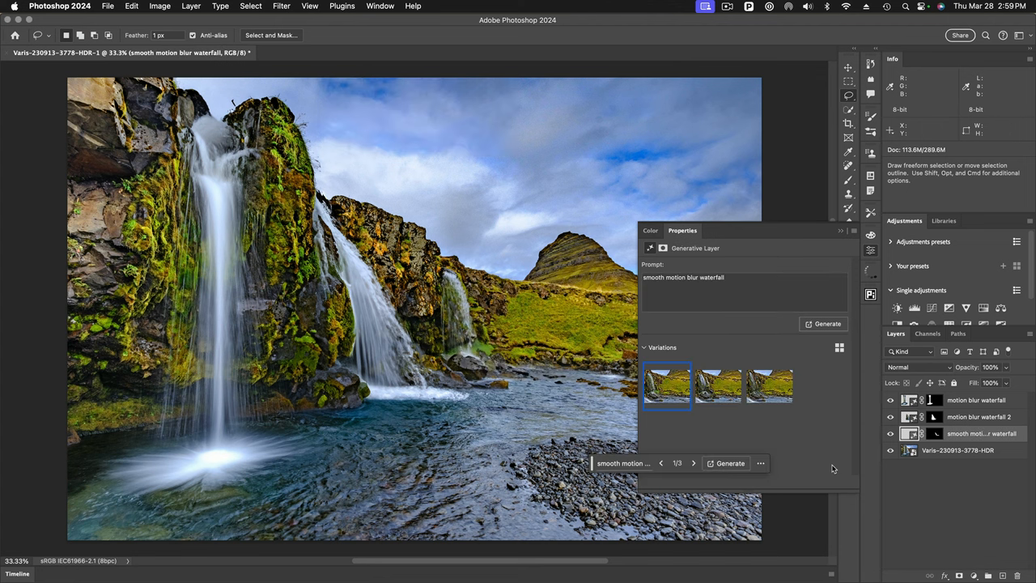
Preview the rightmost waterfall variations and generate three more
{"action": "left_click", "coordinate": [719, 386]}
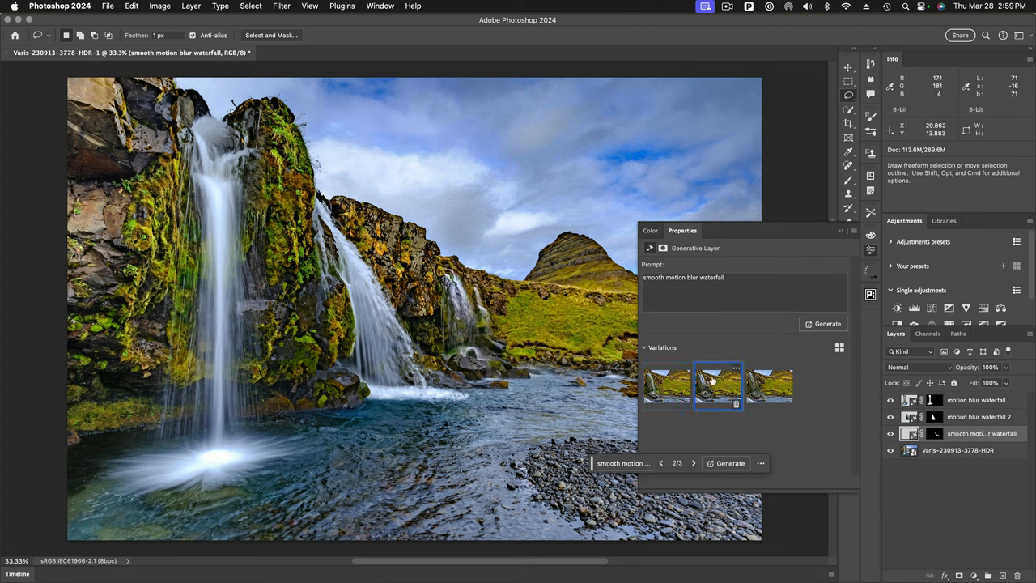
{"action": "left_click", "coordinate": [769, 386]}
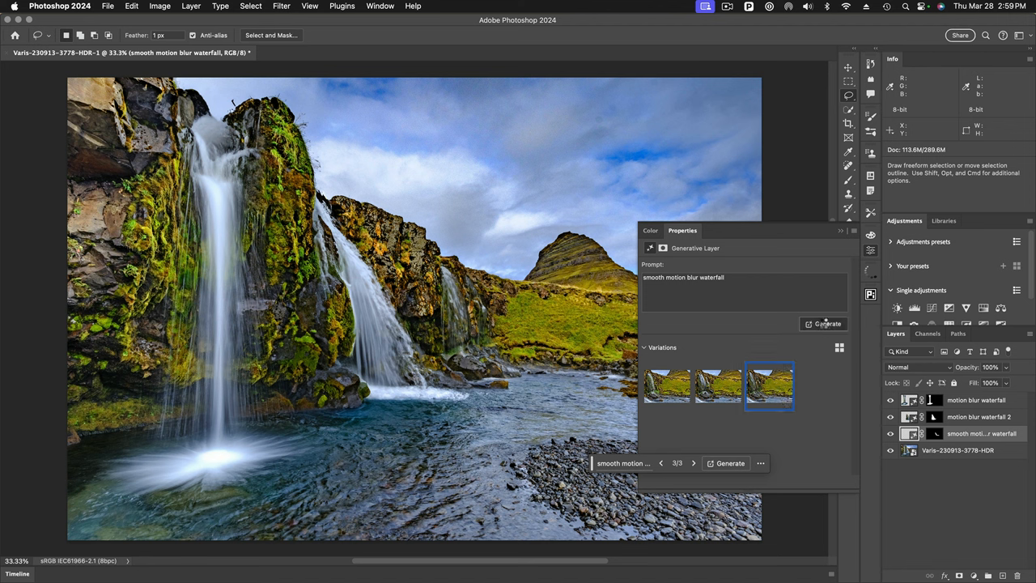
{"action": "left_click", "coordinate": [827, 324]}
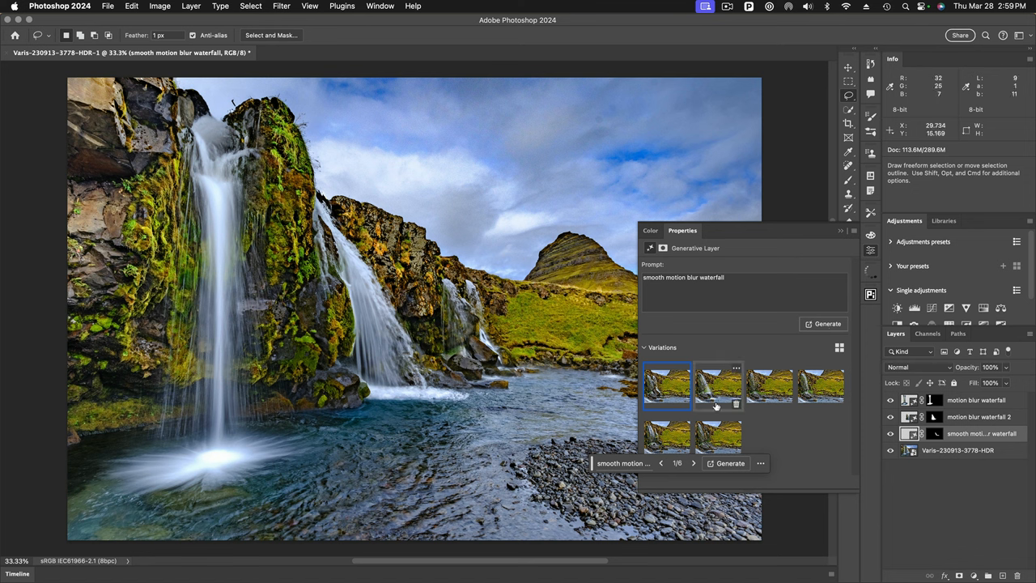
{"action": "left_click", "coordinate": [820, 386]}
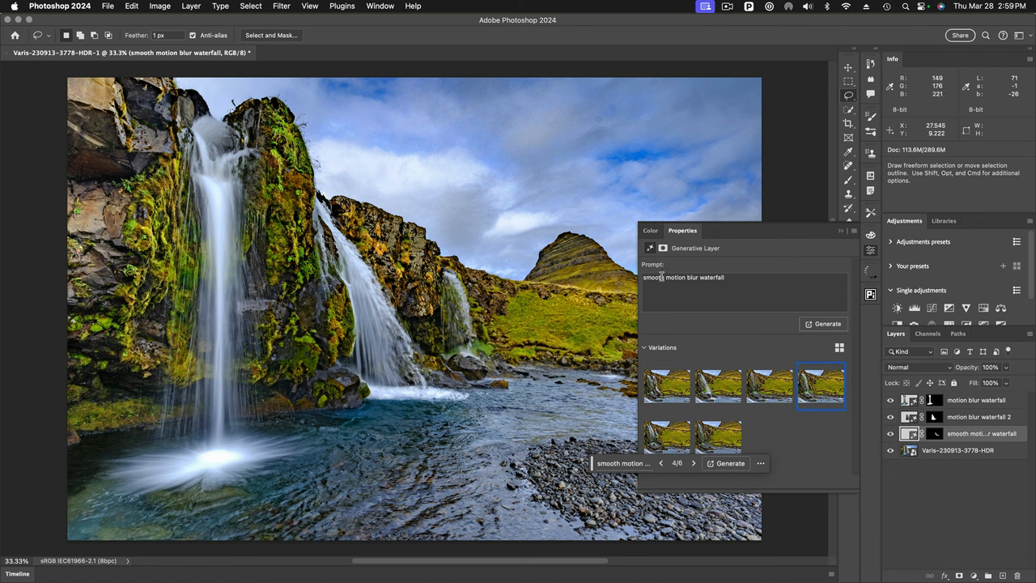
Add 'white' to the prompt, regenerate, and preview the new variations
{"action": "triple_click", "coordinate": [683, 277]}
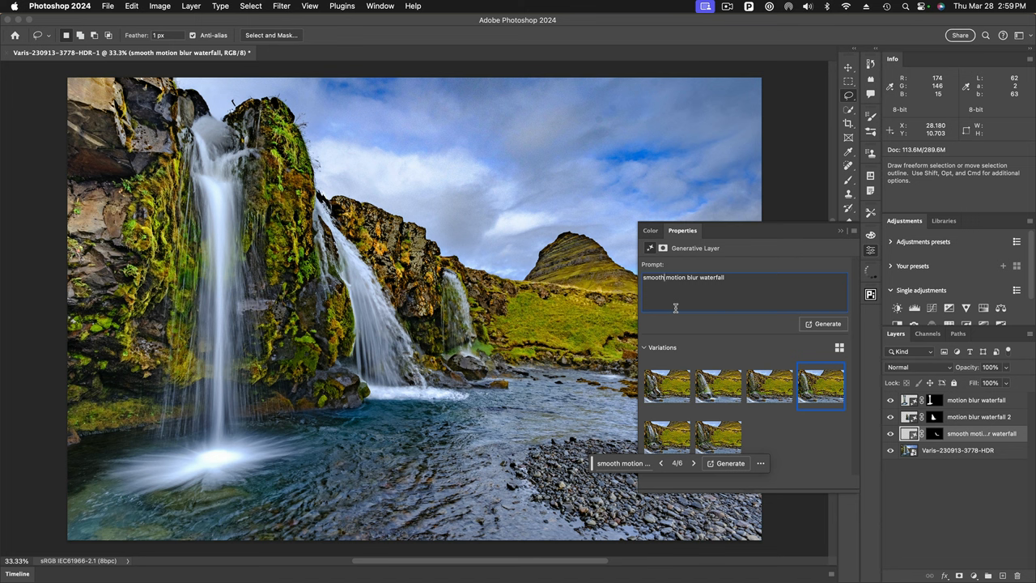
{"action": "type", "text": "white"}
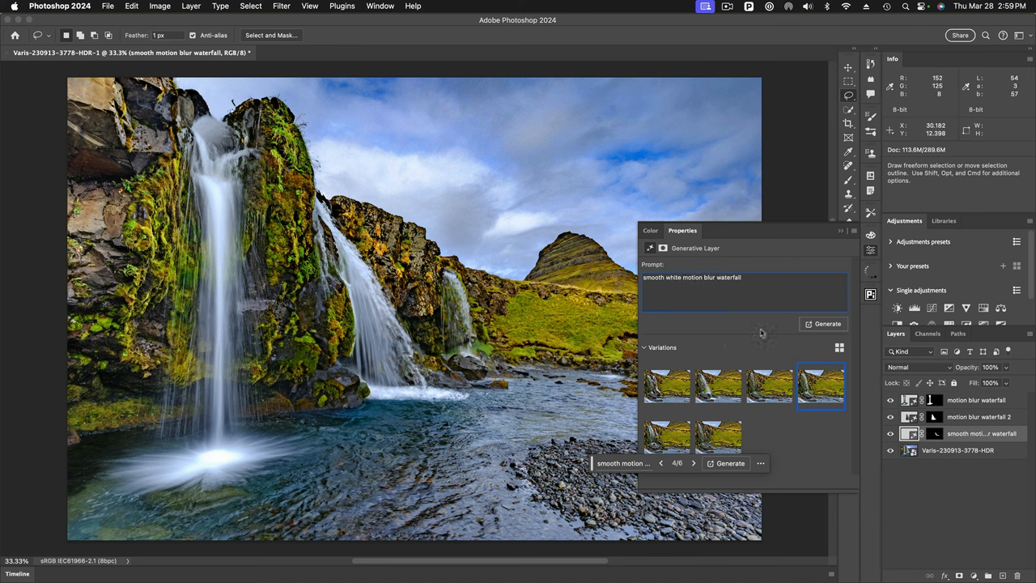
{"action": "left_click", "coordinate": [823, 323]}
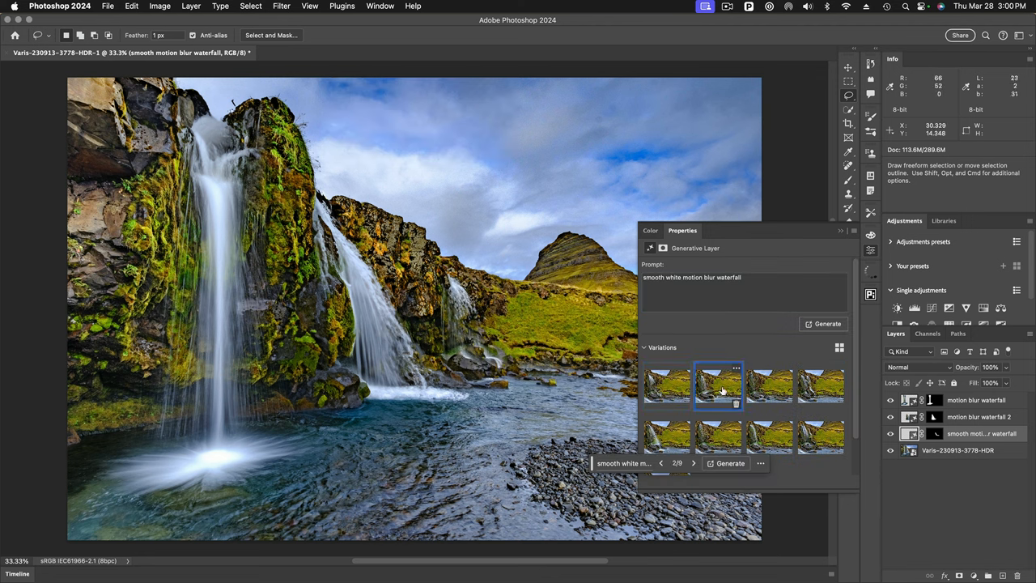
{"action": "left_click", "coordinate": [770, 386]}
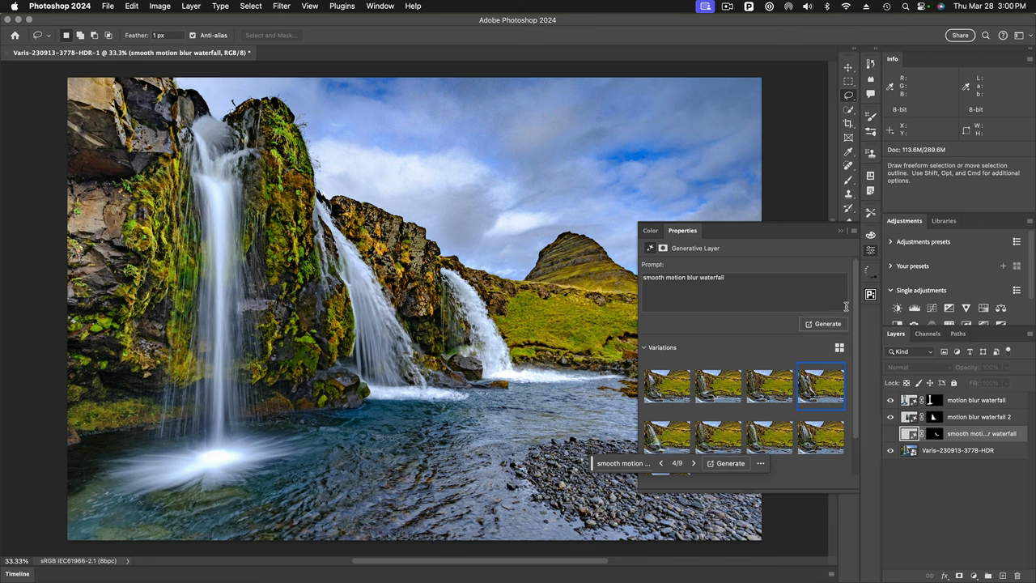
{"action": "mouse_move", "coordinate": [872, 254]}
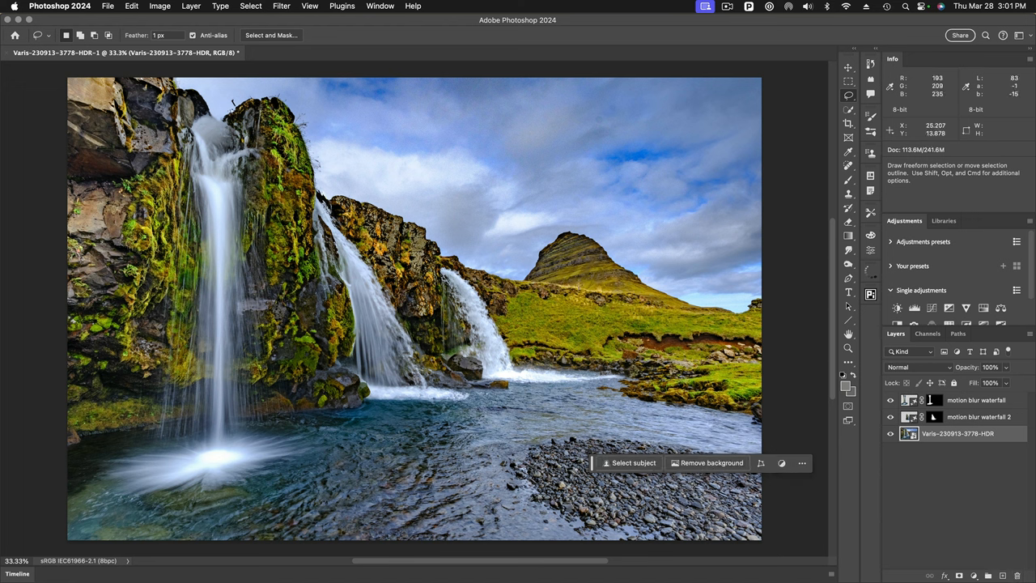
{"action": "mouse_move", "coordinate": [583, 287]}
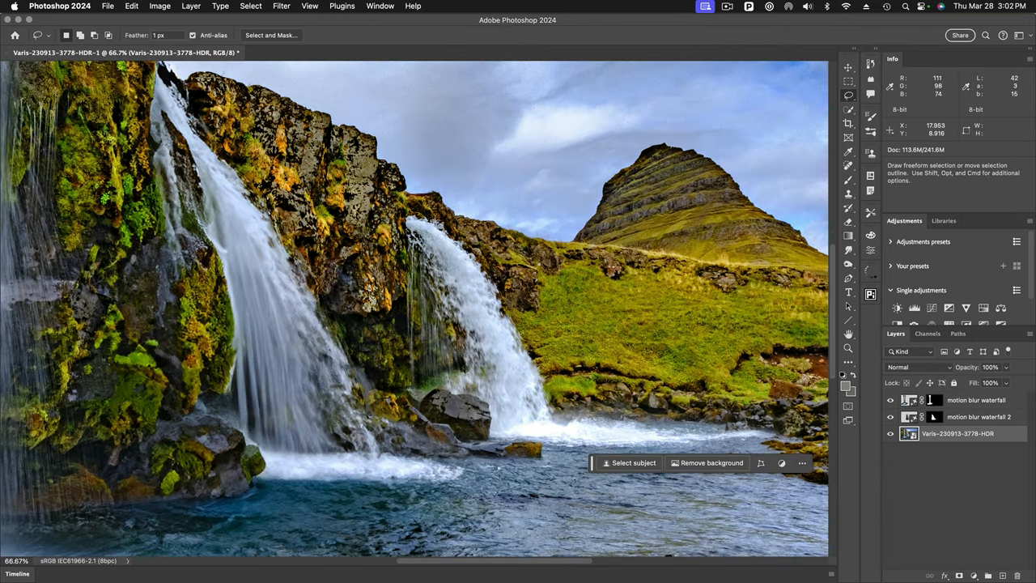
{"action": "mouse_move", "coordinate": [441, 239]}
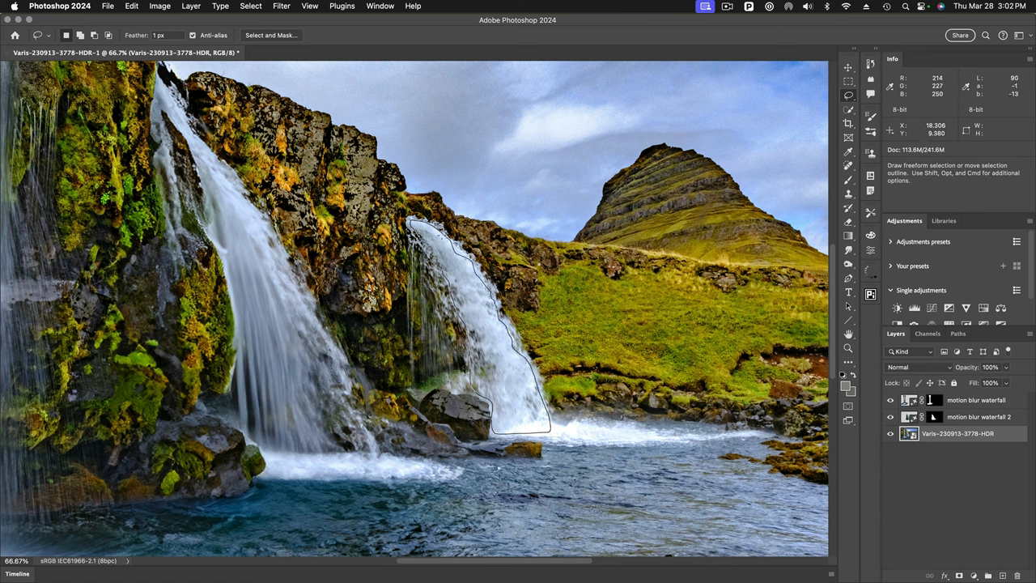
Begin copying the rightmost waterfall selection onto its own layer, Layer 1
{"action": "left_click", "coordinate": [543, 425]}
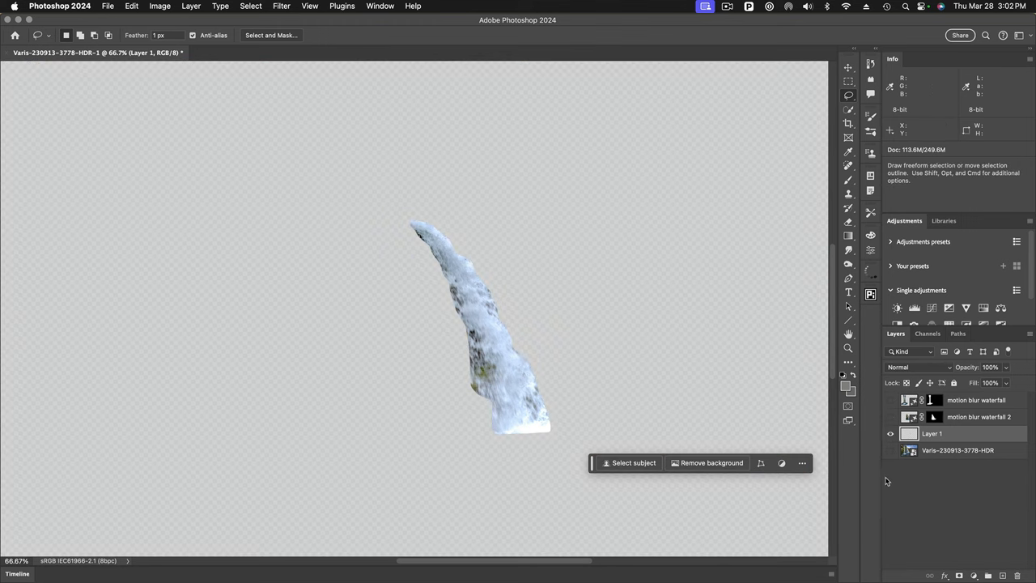
{"action": "mouse_move", "coordinate": [532, 373]}
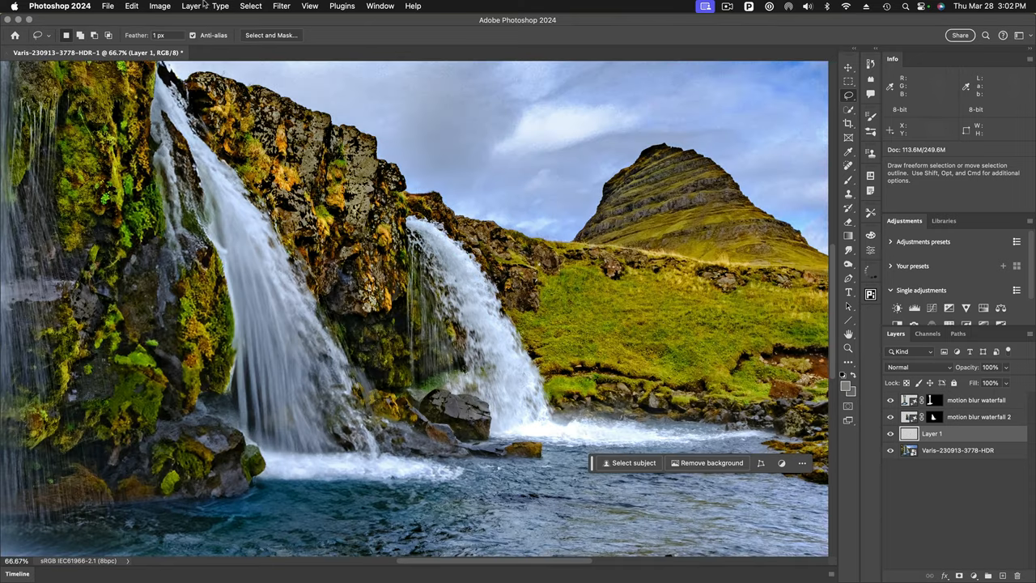
Apply Motion Blur to Layer 1 at -67° angle and 93 pixels distance
{"action": "left_click", "coordinate": [281, 6]}
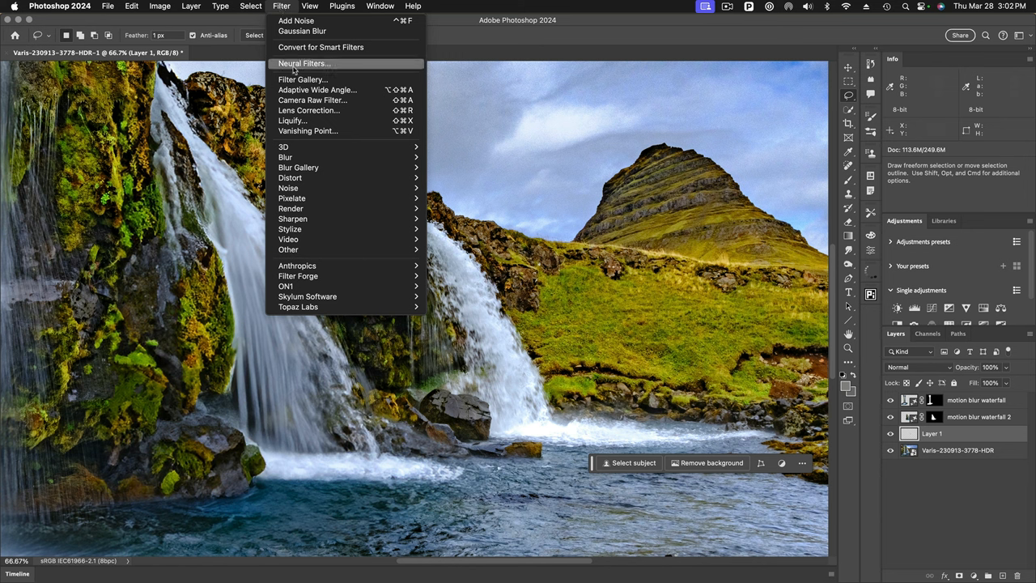
{"action": "mouse_move", "coordinate": [292, 219]}
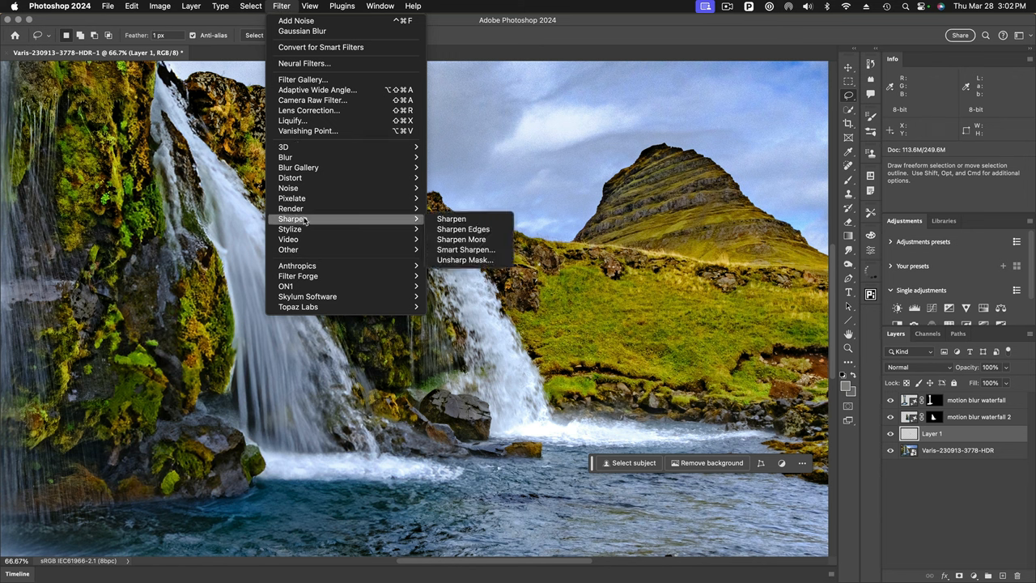
{"action": "mouse_move", "coordinate": [285, 157]}
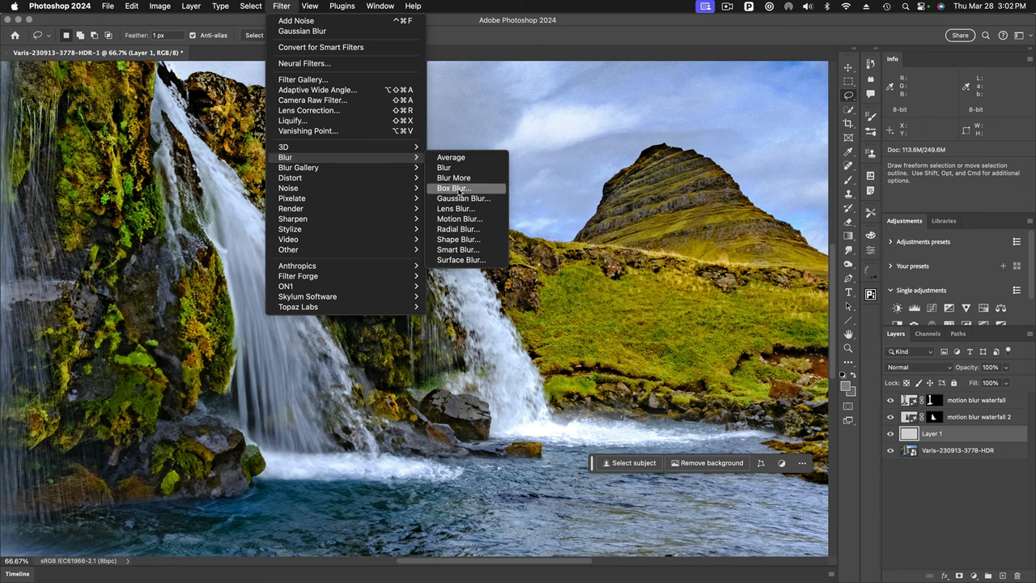
{"action": "left_click", "coordinate": [459, 218]}
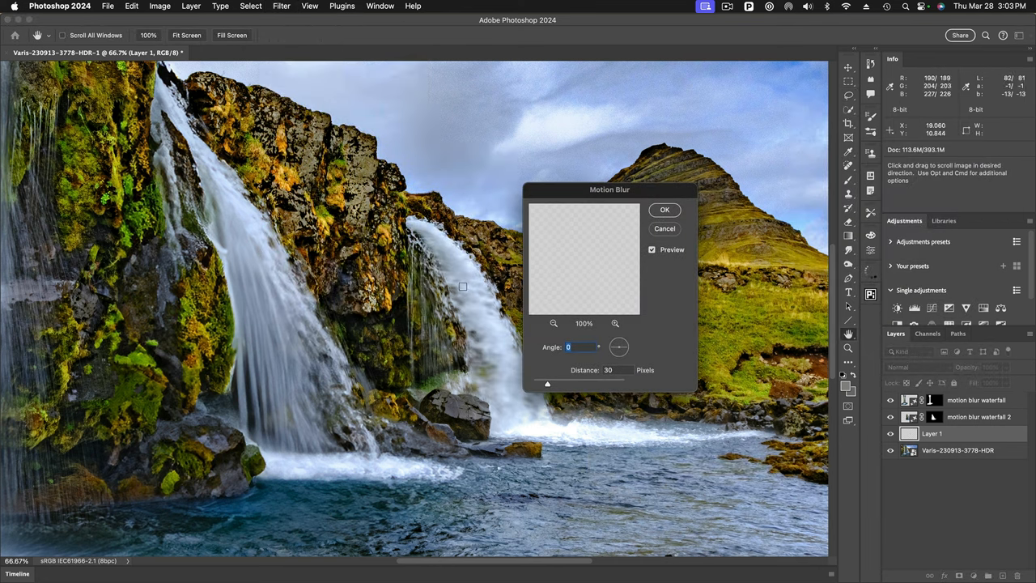
{"action": "mouse_move", "coordinate": [496, 269]}
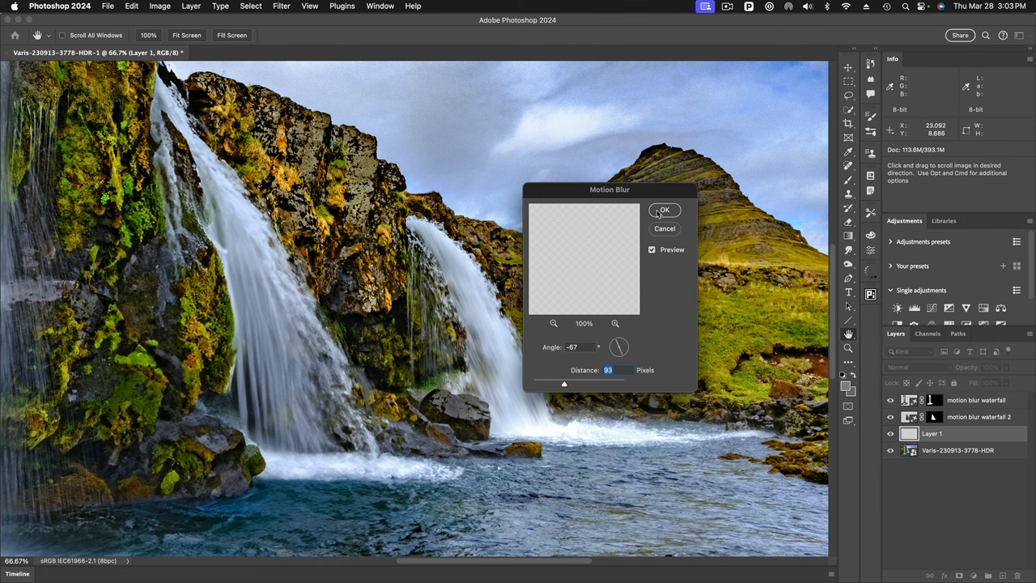
{"action": "left_click", "coordinate": [665, 210]}
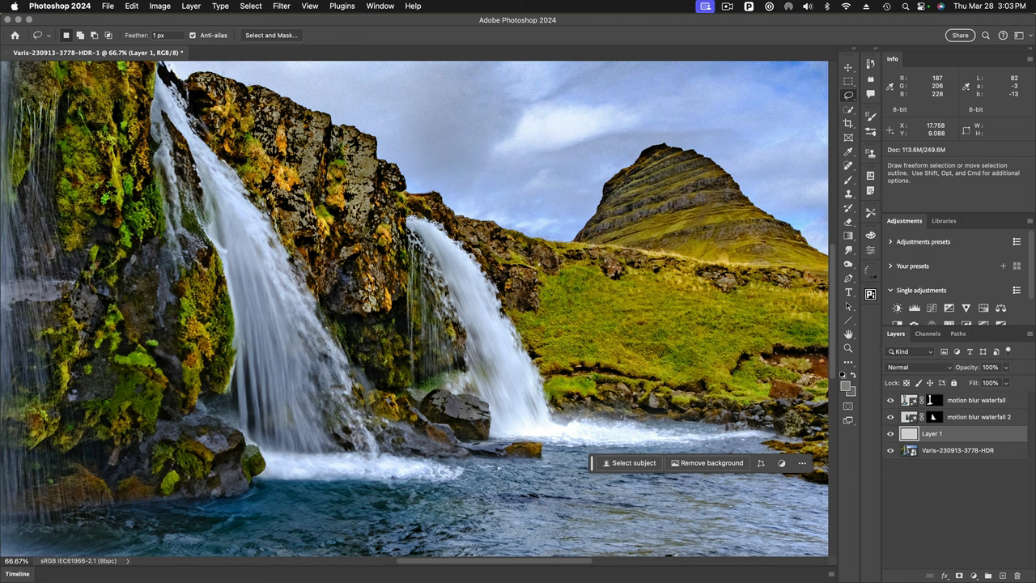
{"action": "mouse_move", "coordinate": [457, 255]}
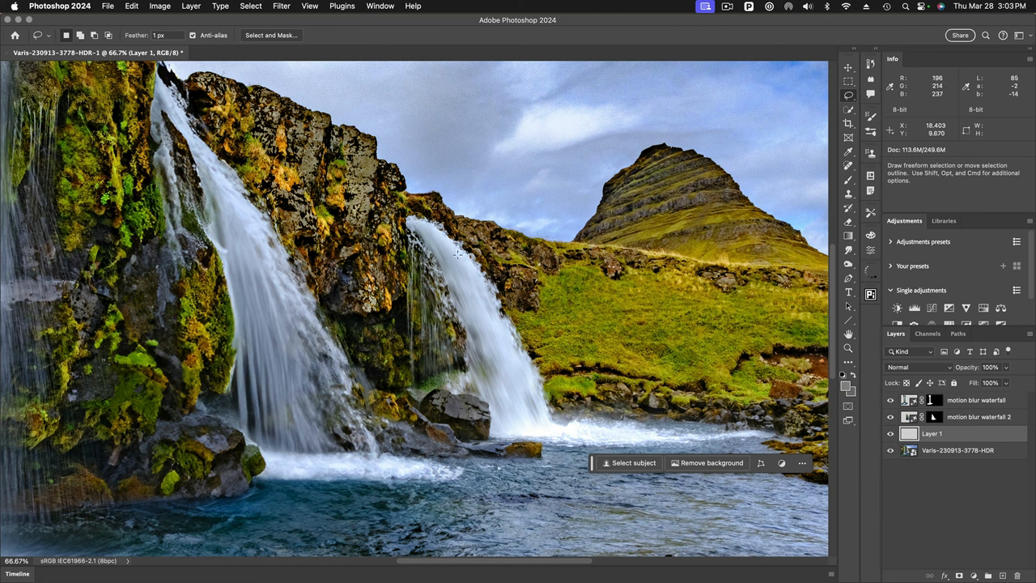
{"action": "mouse_move", "coordinate": [505, 302]}
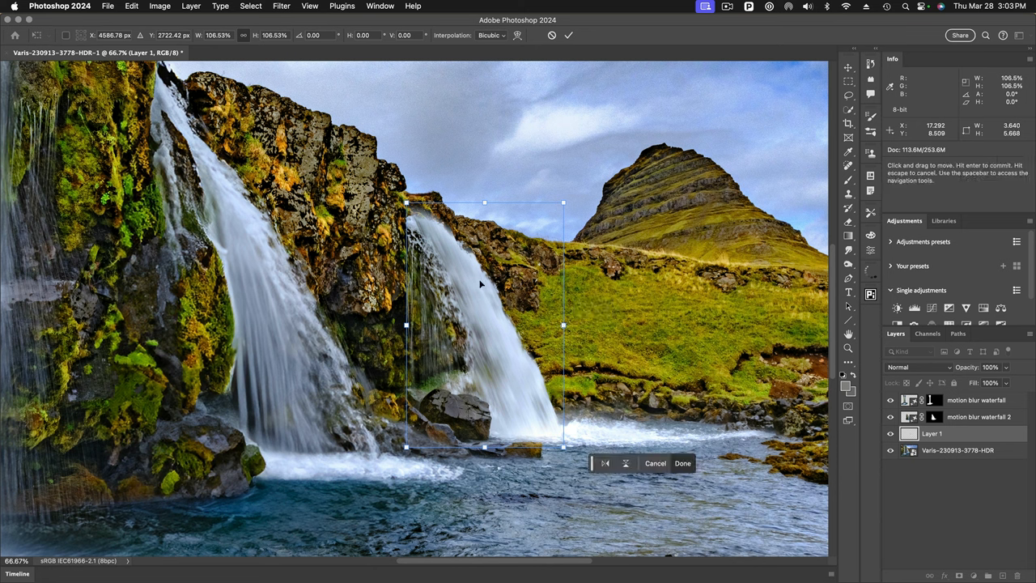
Skew the blurred Layer 1, stretching its top corner to fit the right waterfall's slope
{"action": "right_click", "coordinate": [482, 283]}
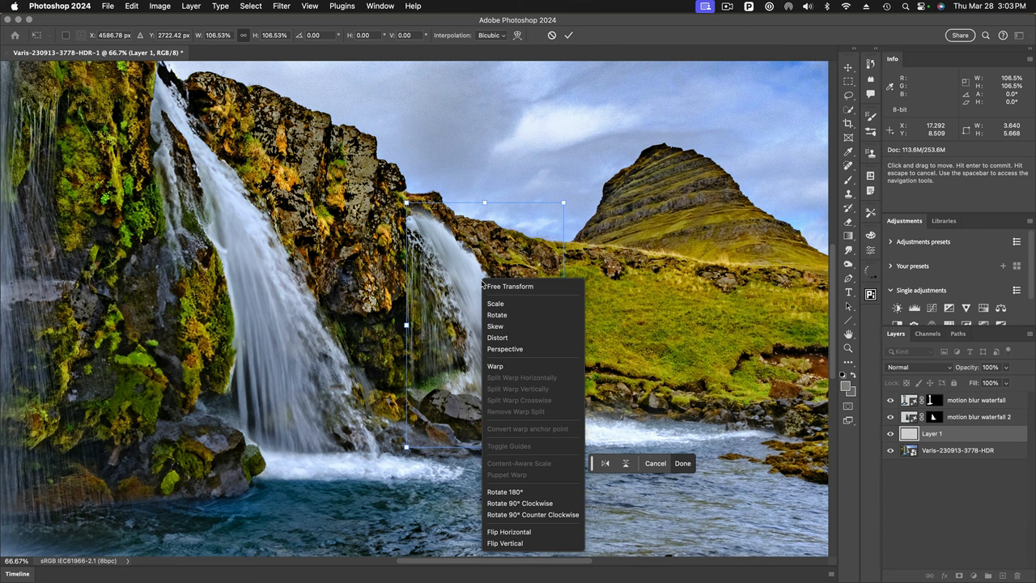
{"action": "mouse_move", "coordinate": [498, 338]}
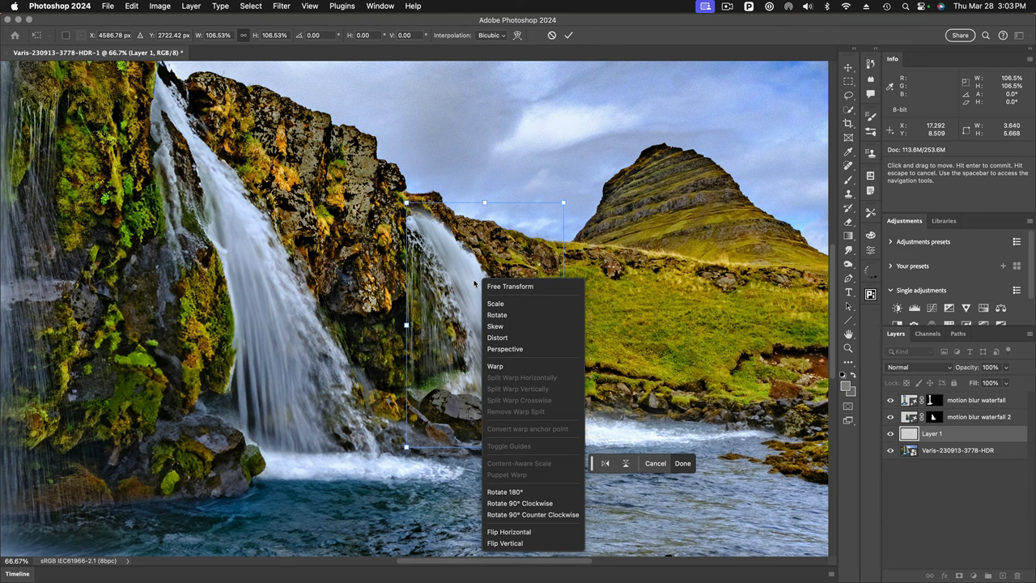
{"action": "mouse_move", "coordinate": [478, 285]}
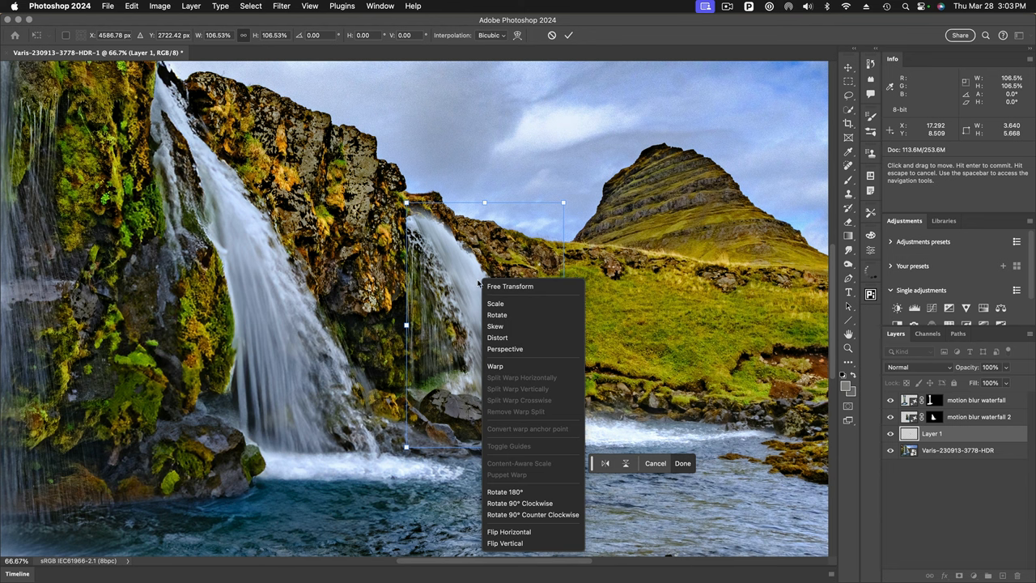
{"action": "mouse_move", "coordinate": [498, 338]}
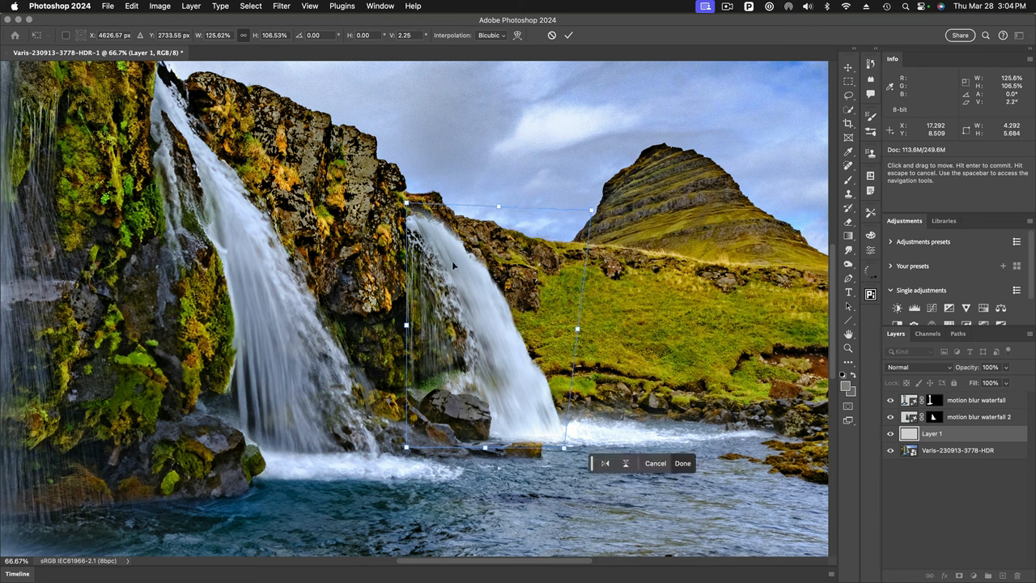
{"action": "mouse_move", "coordinate": [390, 330]}
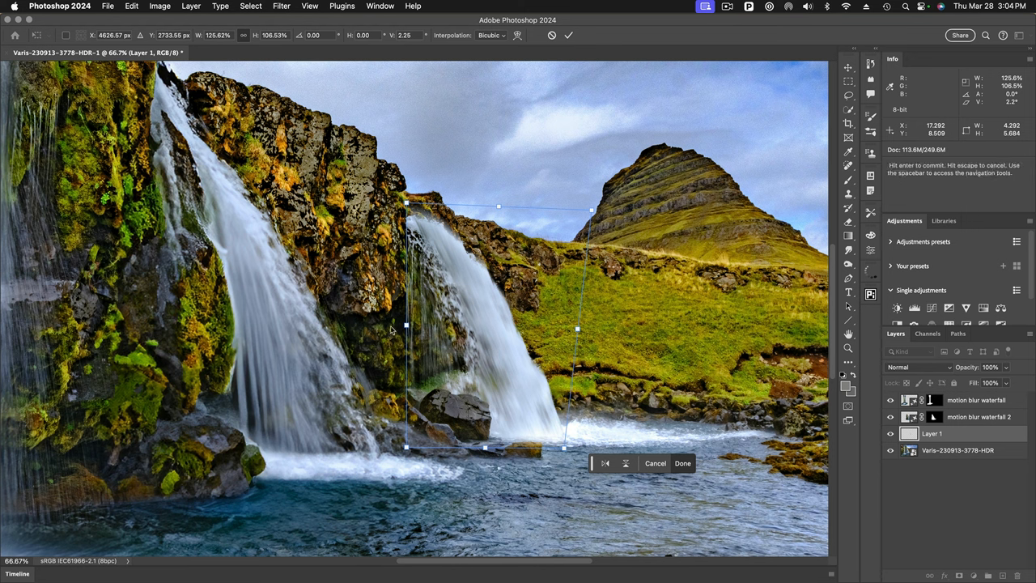
{"action": "left_click_drag", "start_coordinate": [407, 328], "coordinate": [402, 328]}
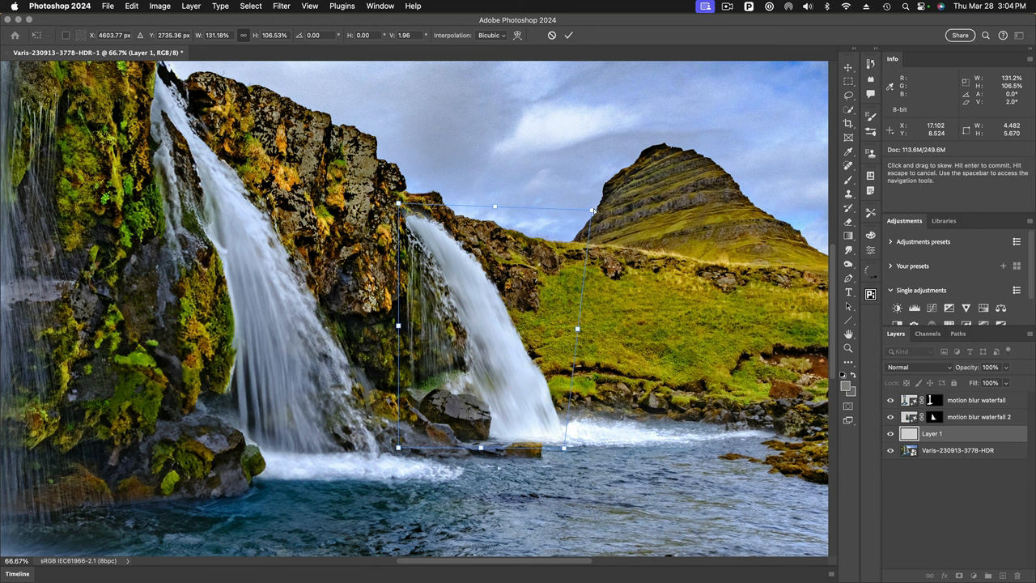
{"action": "left_click_drag", "start_coordinate": [591, 209], "coordinate": [605, 197]}
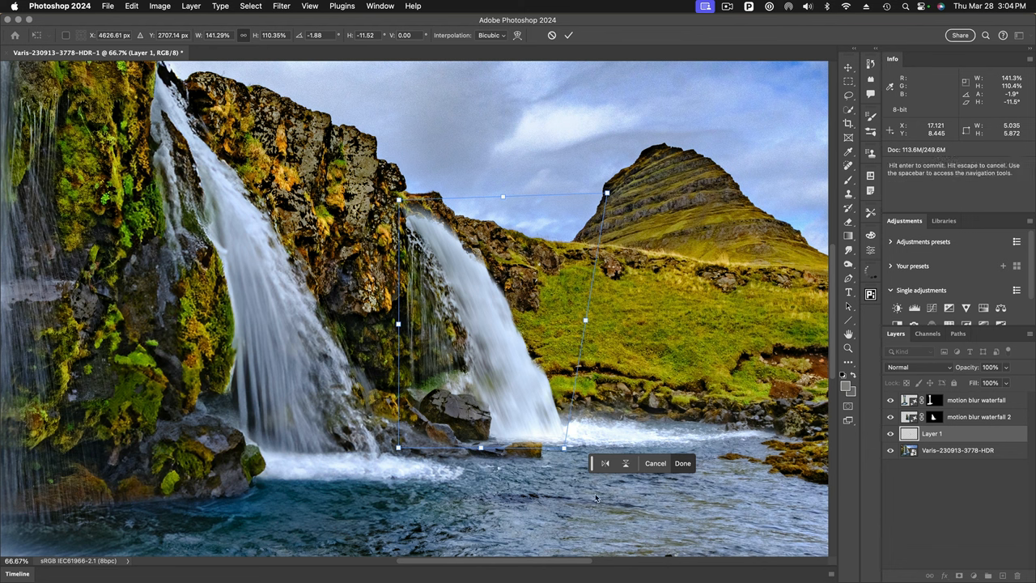
{"action": "left_click", "coordinate": [683, 463]}
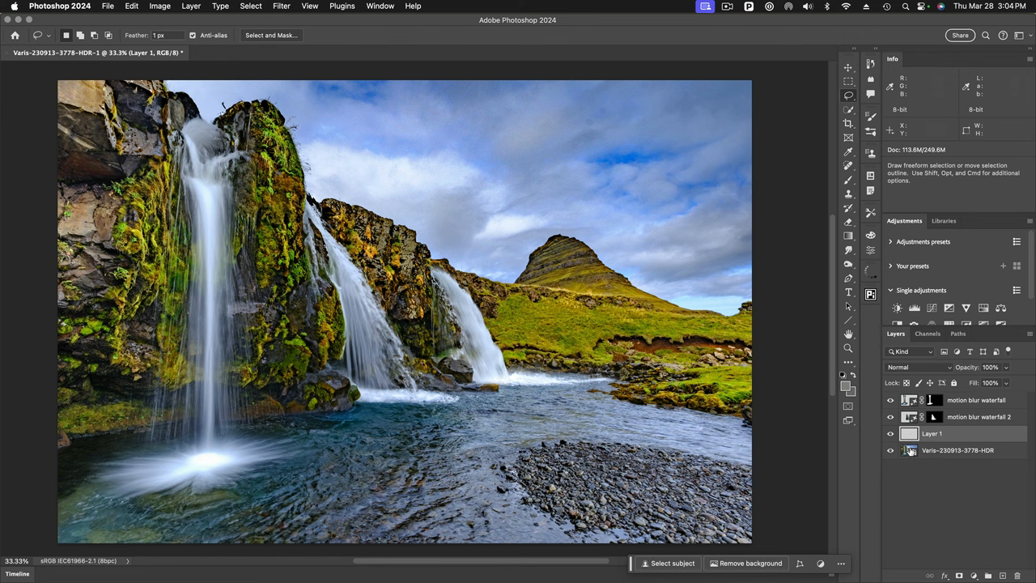
Lasso the foreground river water on the original Varis photo layer
{"action": "left_click", "coordinate": [958, 450]}
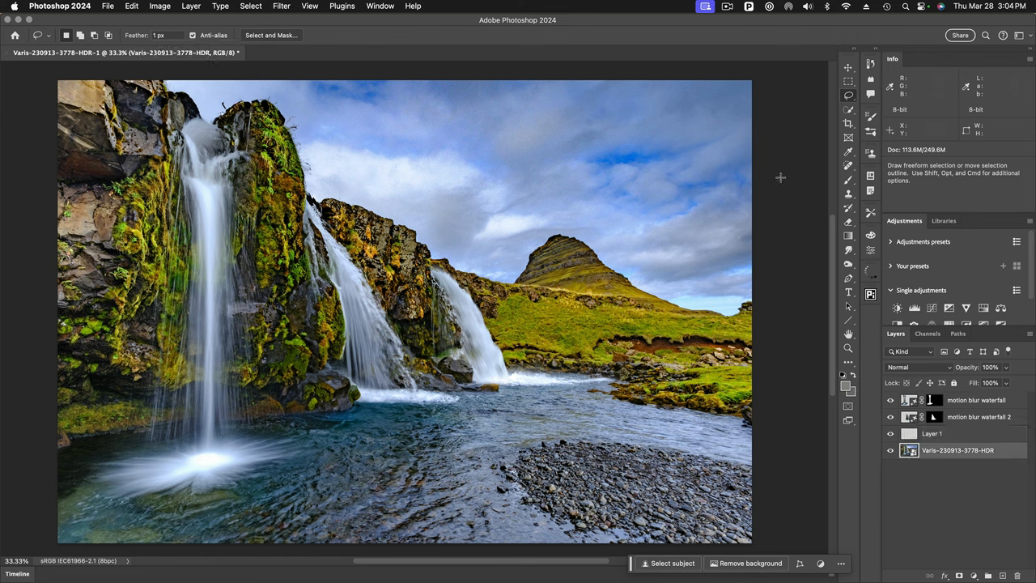
{"action": "mouse_move", "coordinate": [526, 392]}
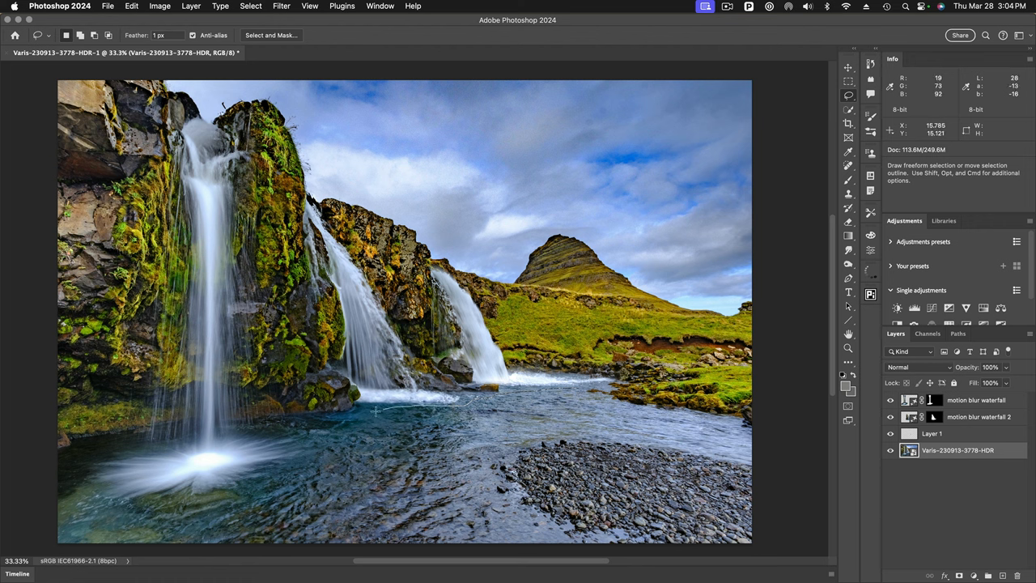
{"action": "left_click_drag", "start_coordinate": [381, 409], "coordinate": [251, 487]}
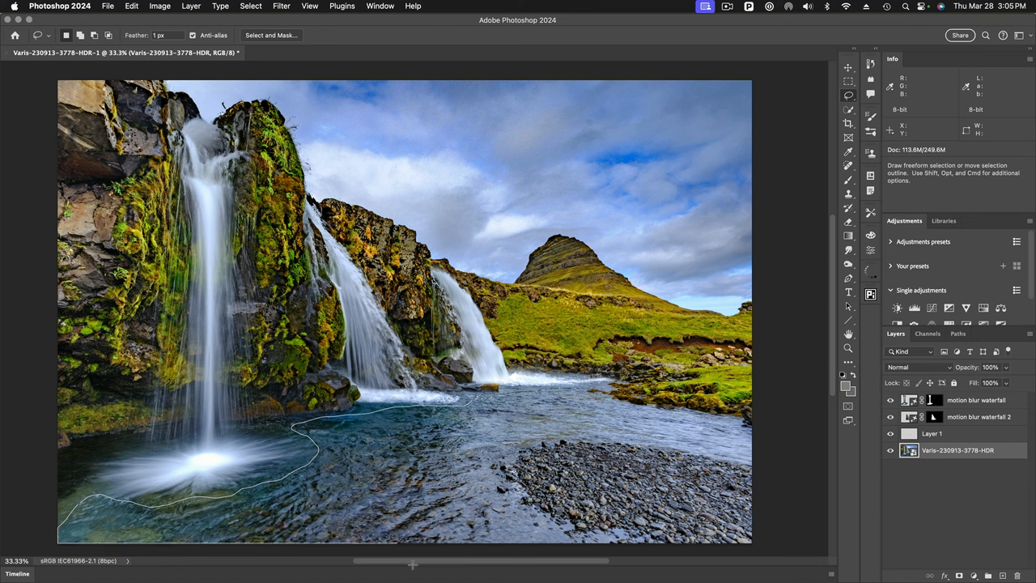
{"action": "mouse_move", "coordinate": [492, 484]}
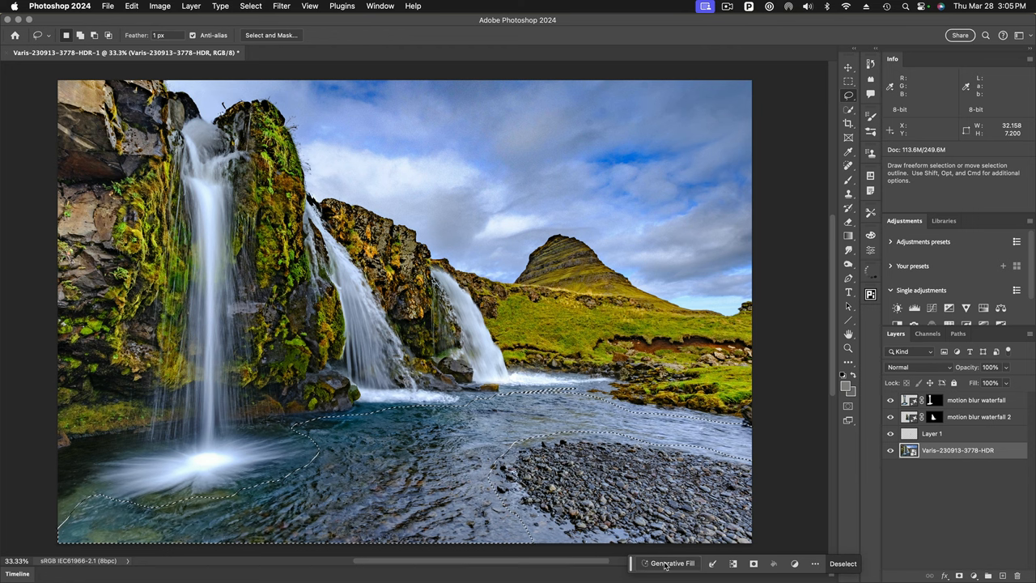
Generative Fill the river selection with the prompt 'smooth motion blur water'
{"action": "left_click", "coordinate": [672, 563]}
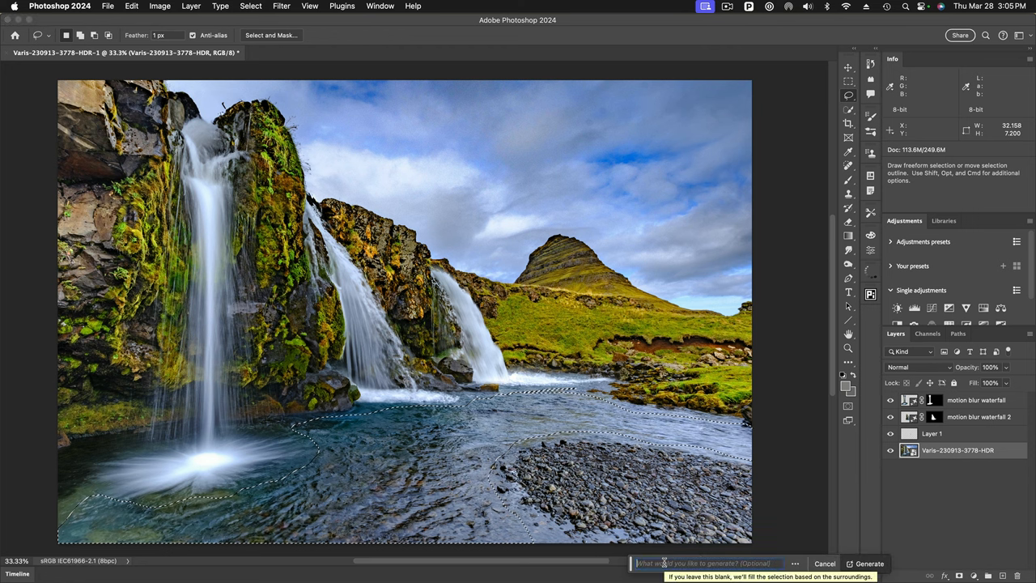
{"action": "type", "text": "smooth motion blur water"}
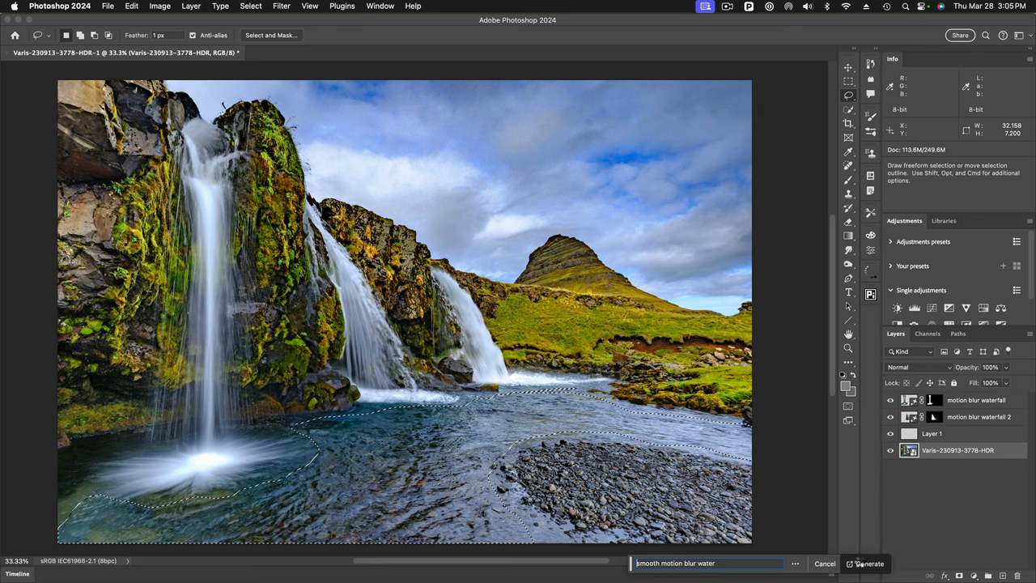
{"action": "left_click", "coordinate": [866, 563]}
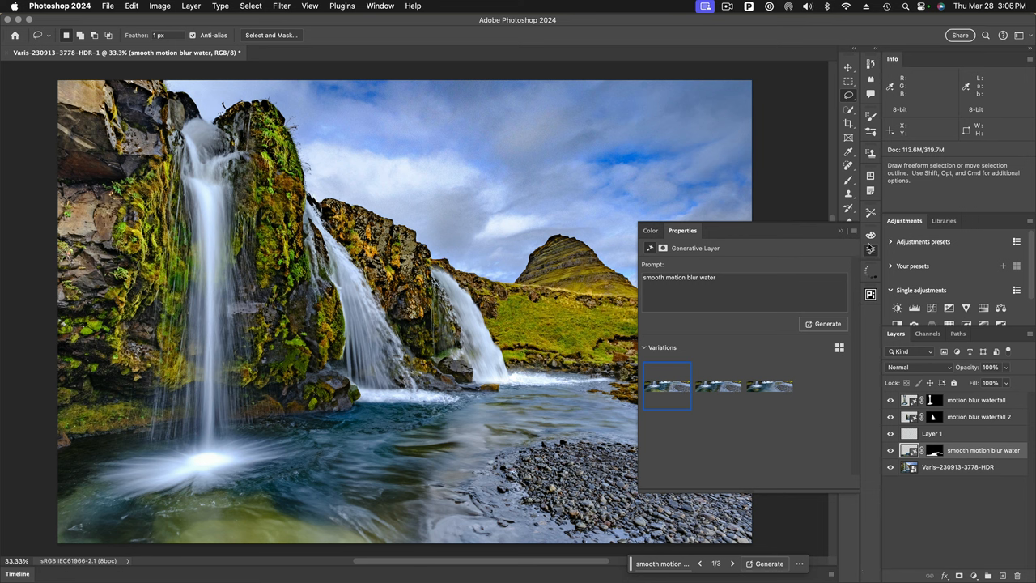
Preview all three water variations, keep the first, and close Properties
{"action": "left_click", "coordinate": [718, 385]}
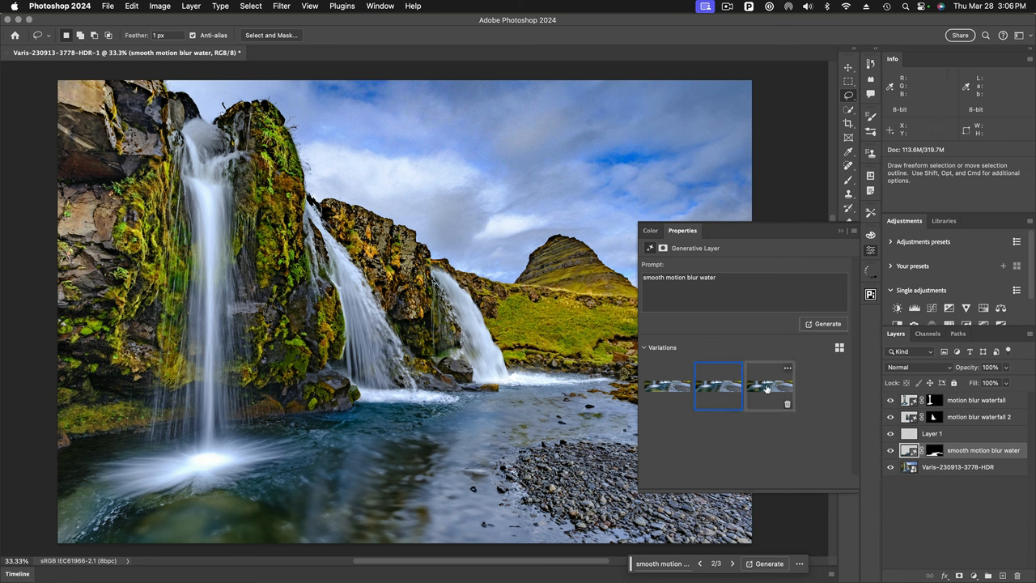
{"action": "left_click", "coordinate": [769, 387]}
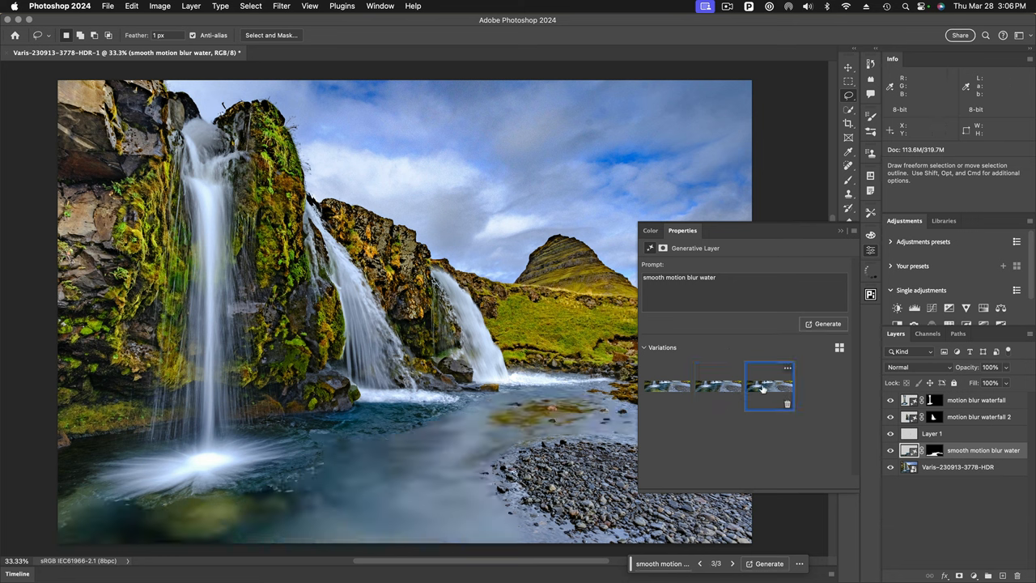
{"action": "left_click", "coordinate": [666, 386]}
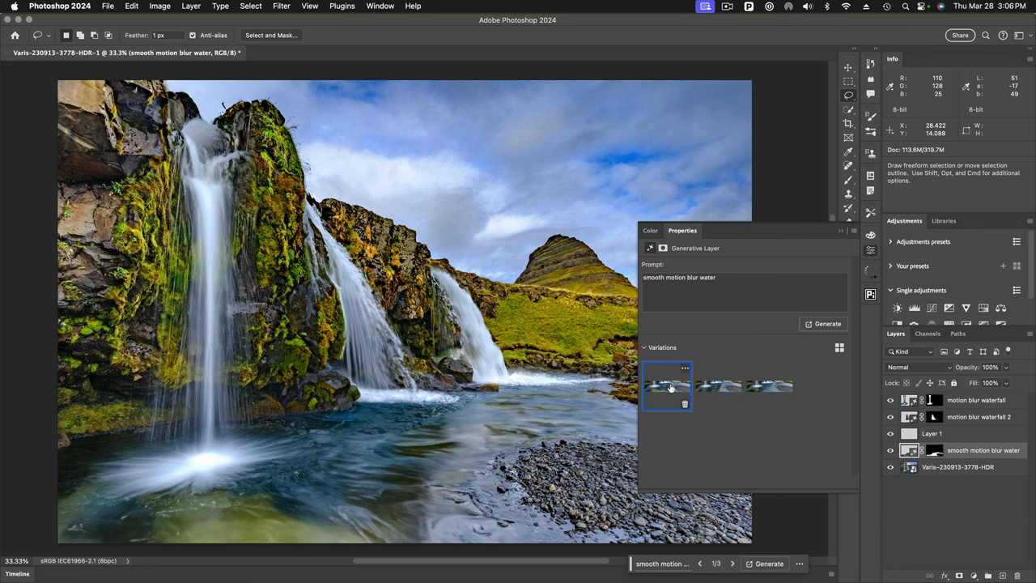
{"action": "left_click", "coordinate": [667, 387]}
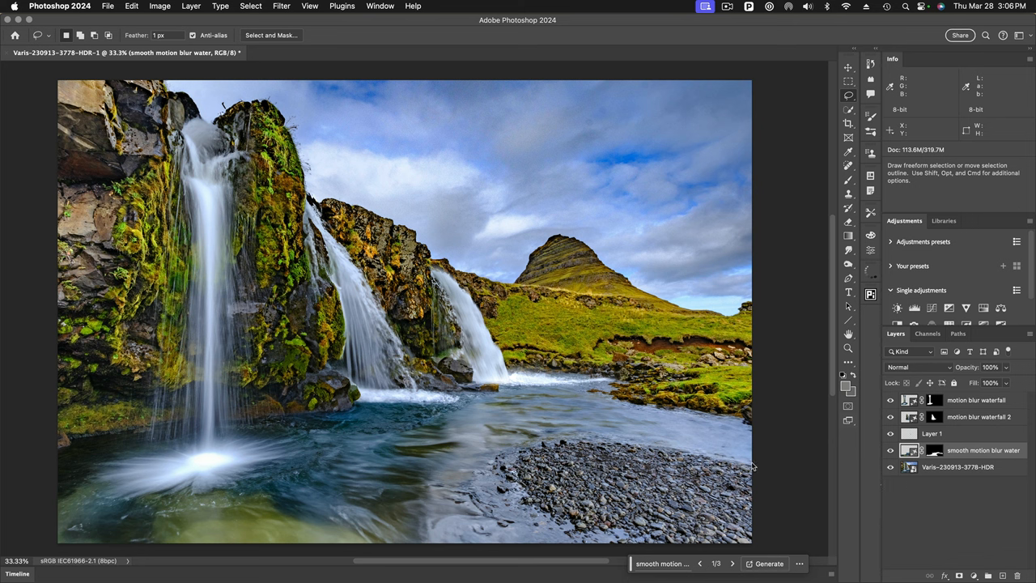
{"action": "mouse_move", "coordinate": [894, 495]}
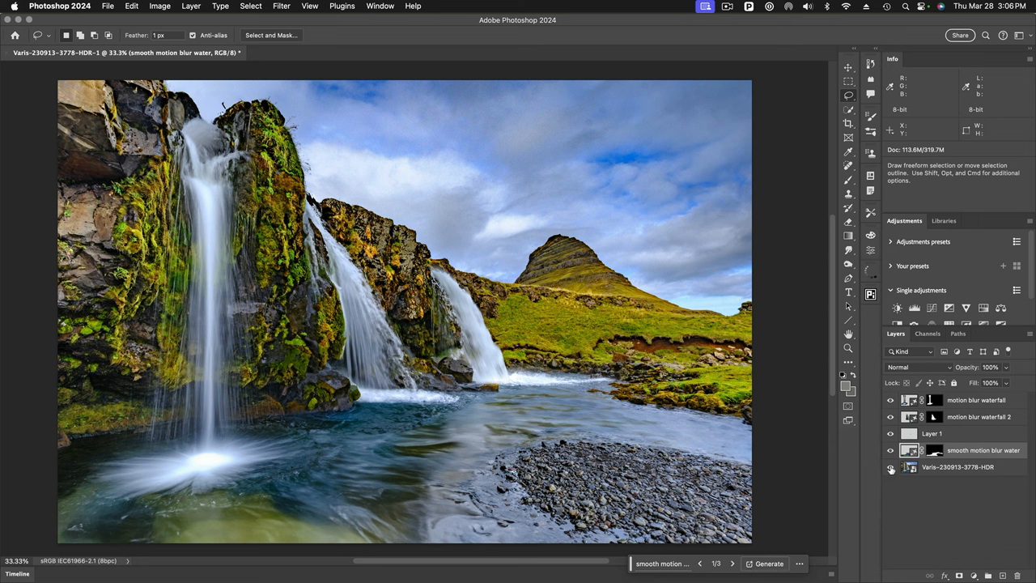
{"action": "mouse_move", "coordinate": [890, 468]}
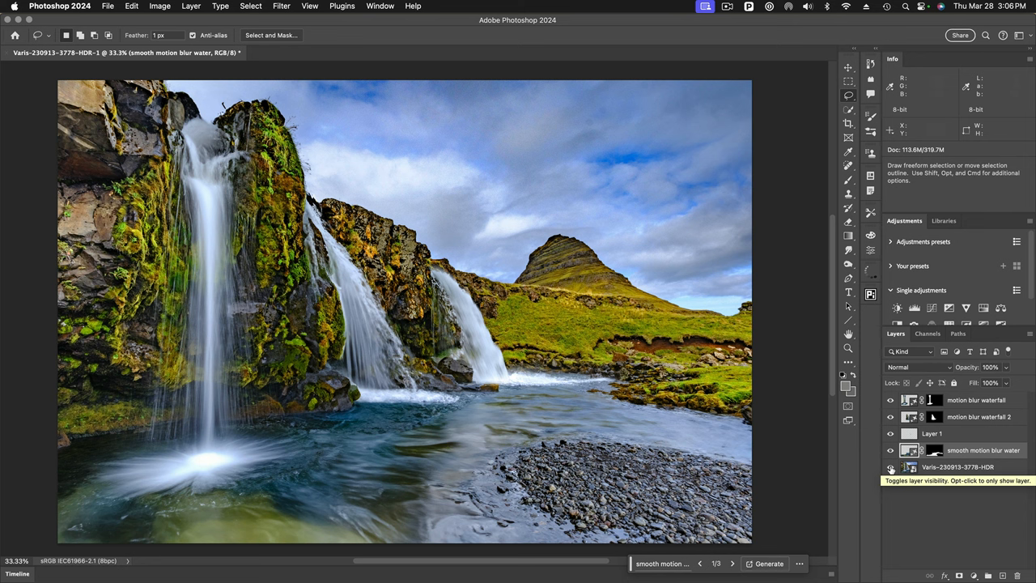